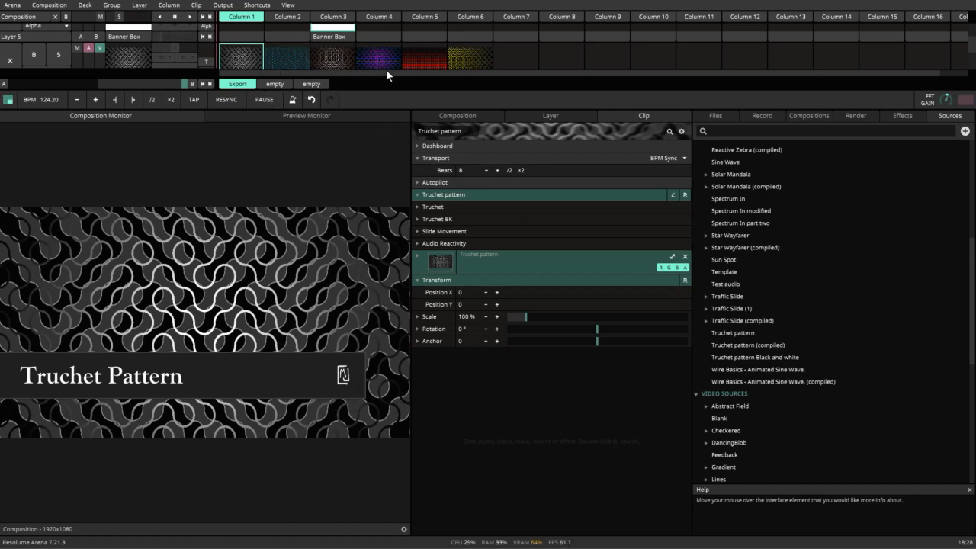
{"action": "mouse_move", "coordinate": [408, 85]}
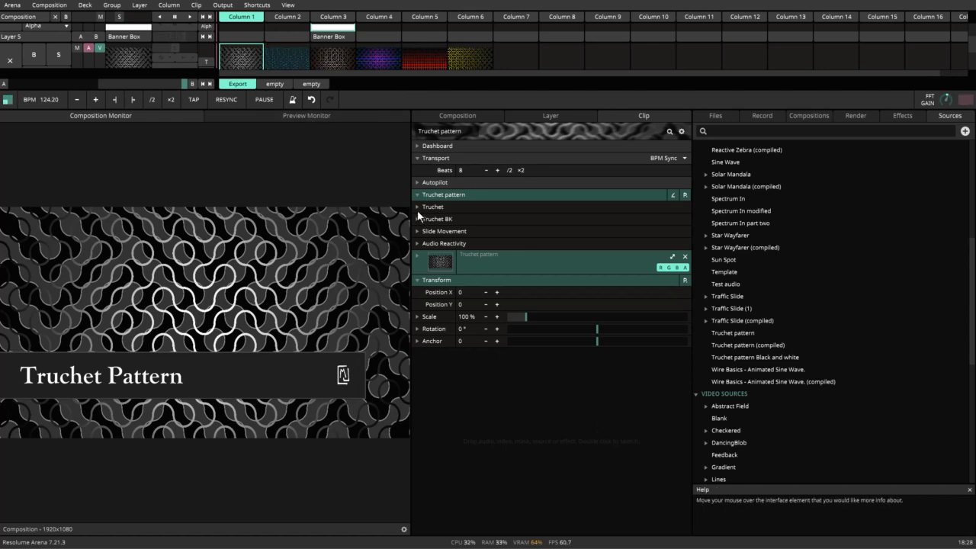
- Expand the Truchet group to show line opacity, thickness, curves, colours and gradient
{"action": "left_click", "coordinate": [417, 206]}
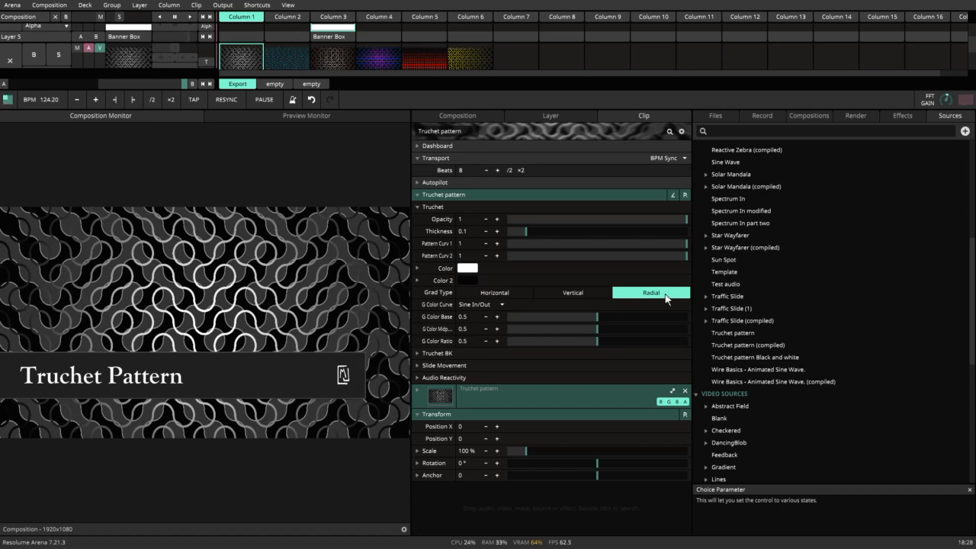
{"action": "mouse_move", "coordinate": [646, 189]}
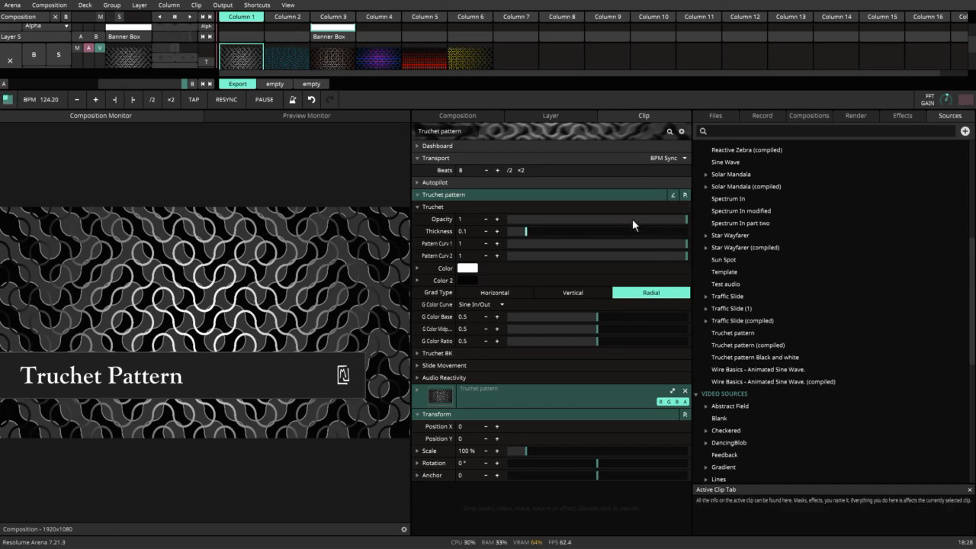
{"action": "mouse_move", "coordinate": [684, 235]}
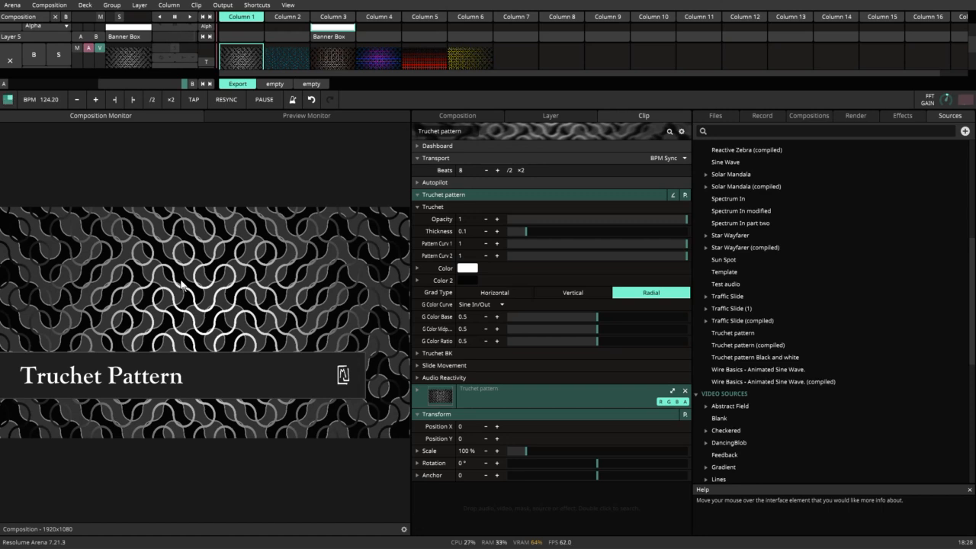
{"action": "mouse_move", "coordinate": [193, 262]}
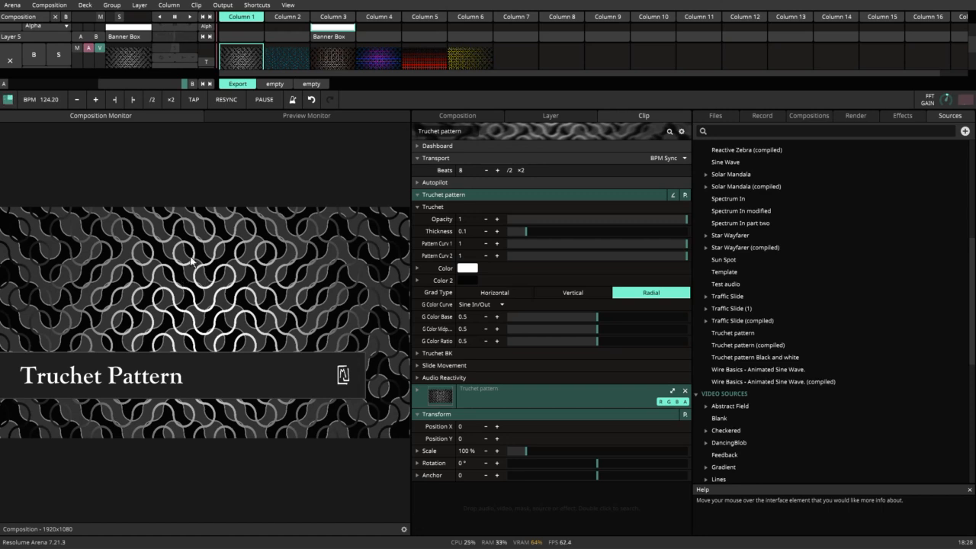
{"action": "mouse_move", "coordinate": [299, 309]}
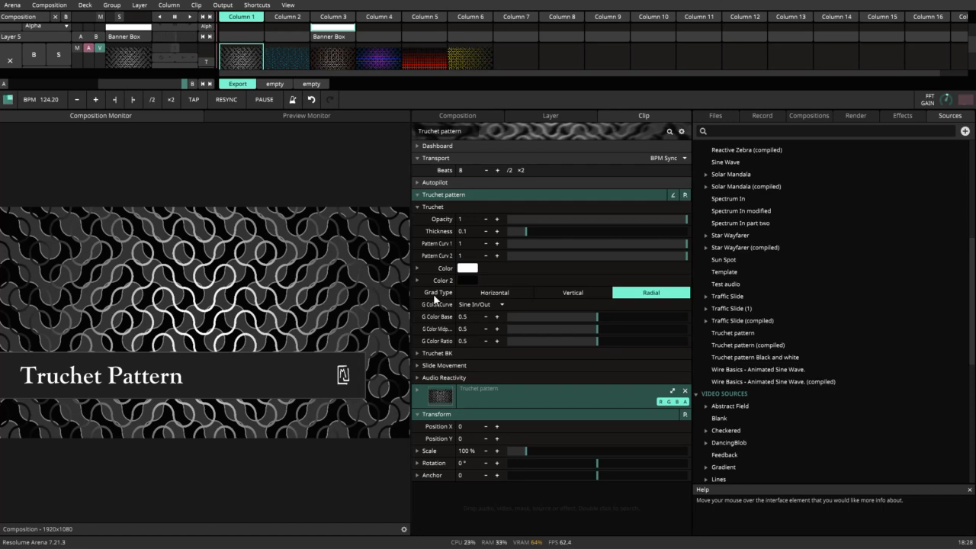
{"action": "mouse_move", "coordinate": [436, 280]}
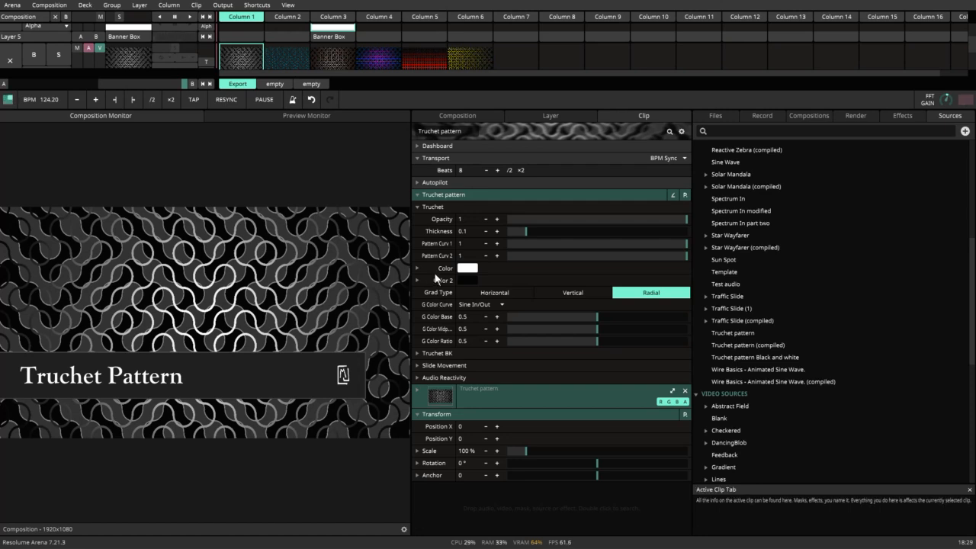
- Try Truchet line opacity at 0.56 and varied thickness, then set opacity to 0
{"action": "scroll", "scroll_direction": "down", "scroll_amount": 3}
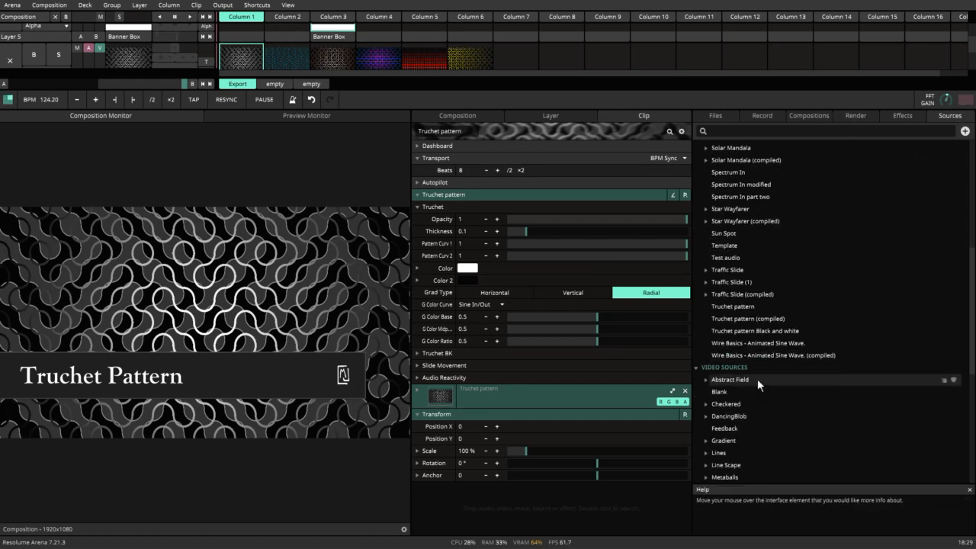
{"action": "mouse_move", "coordinate": [618, 424]}
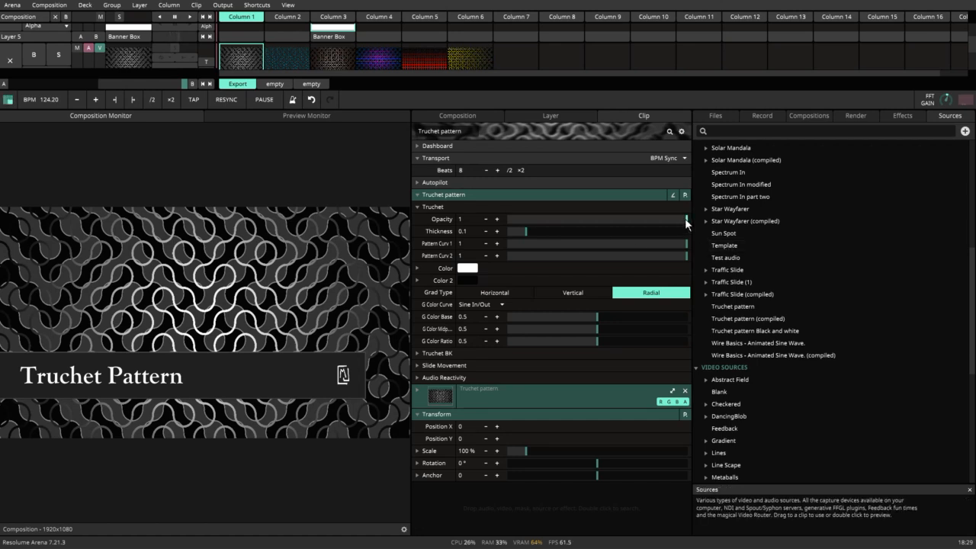
{"action": "mouse_move", "coordinate": [263, 286]}
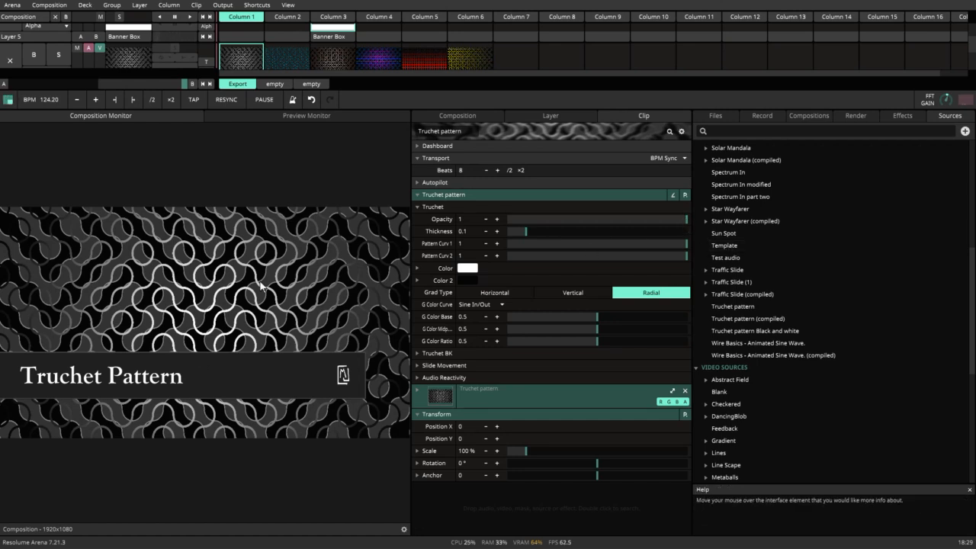
{"action": "mouse_move", "coordinate": [686, 223]}
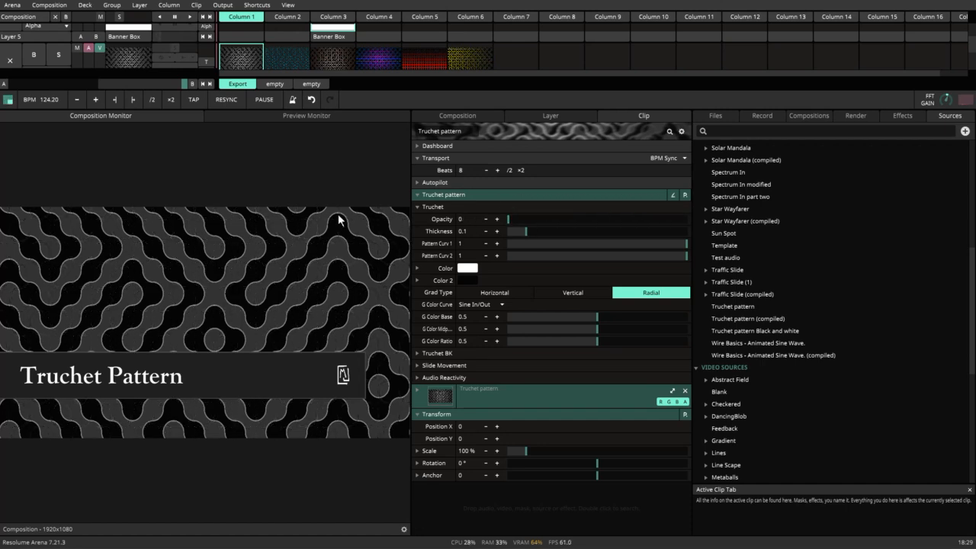
{"action": "mouse_move", "coordinate": [467, 221]}
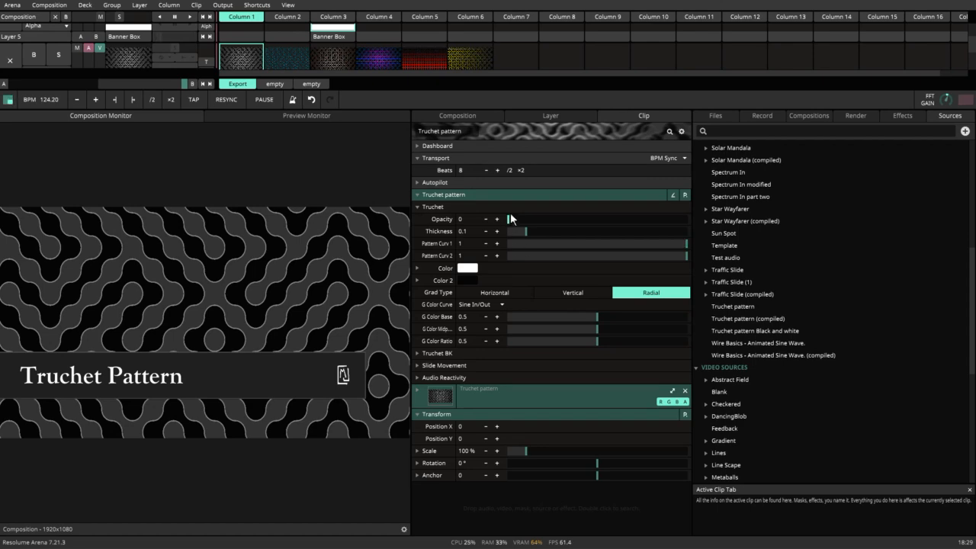
{"action": "left_click_drag", "start_coordinate": [519, 219], "coordinate": [527, 219]}
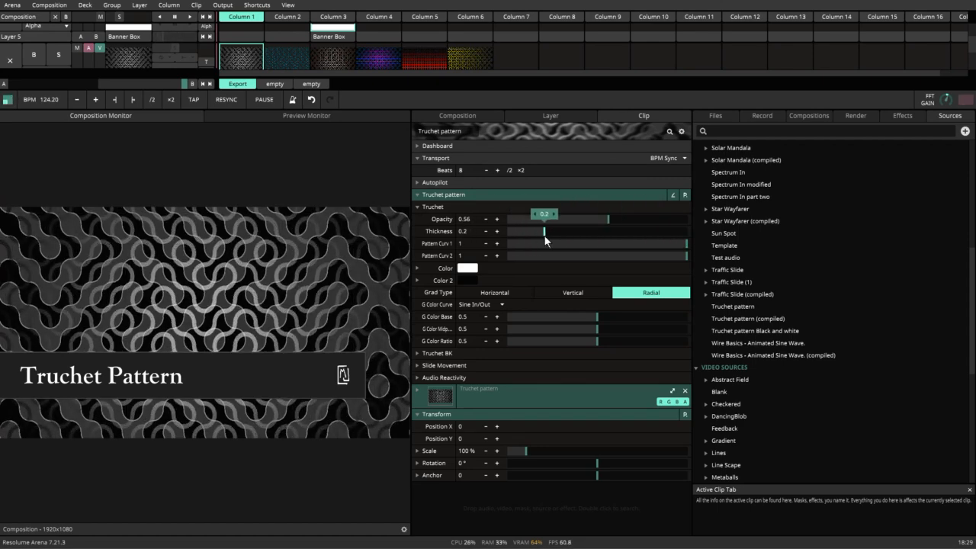
{"action": "left_click_drag", "start_coordinate": [544, 231], "coordinate": [513, 231]}
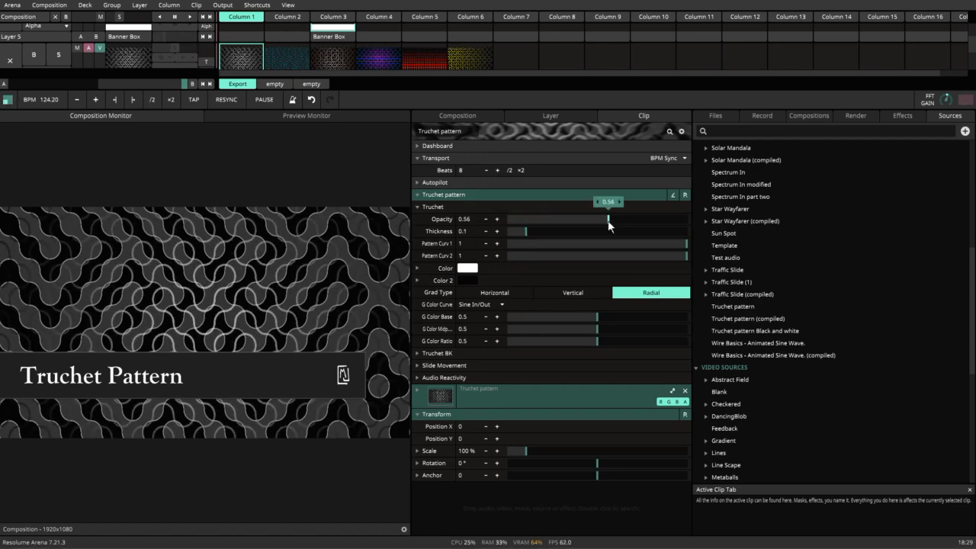
{"action": "left_click_drag", "start_coordinate": [610, 220], "coordinate": [504, 220]}
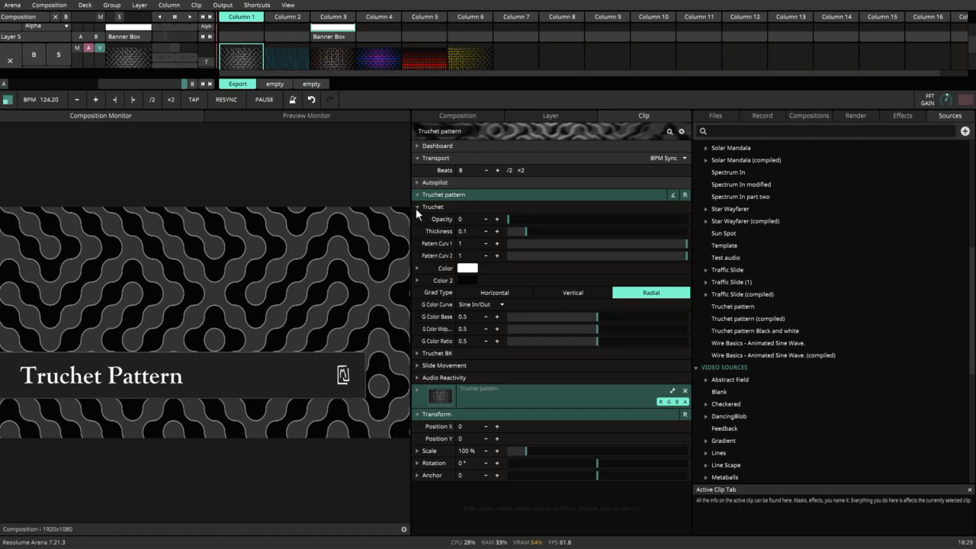
- Collapse the Truchet line settings and open the Truchet BK background settings
{"action": "left_click", "coordinate": [418, 207]}
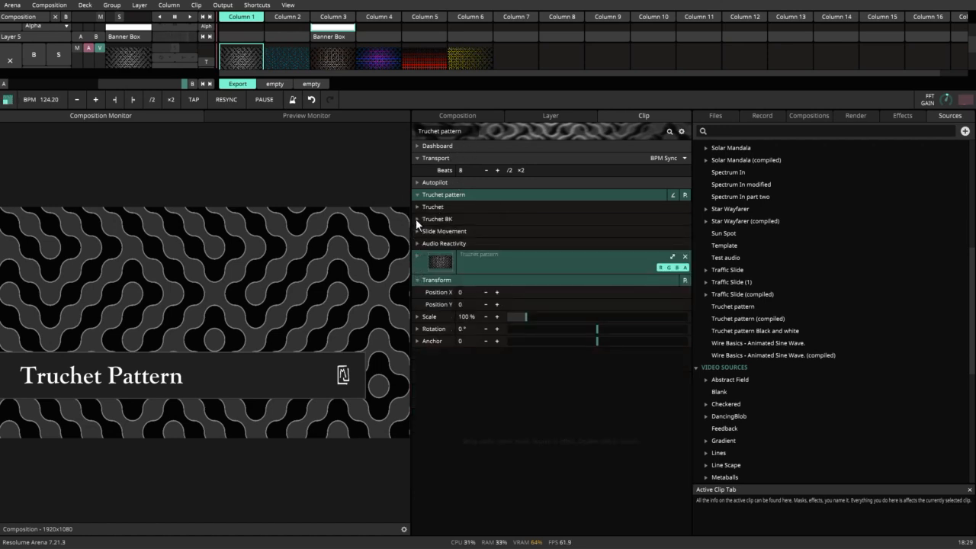
{"action": "left_click", "coordinate": [417, 219]}
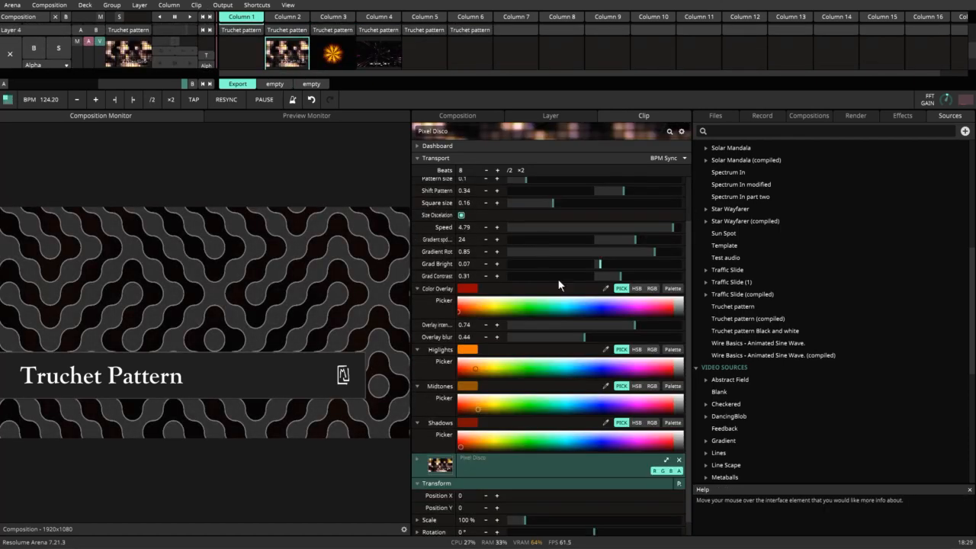
{"action": "mouse_move", "coordinate": [617, 168]}
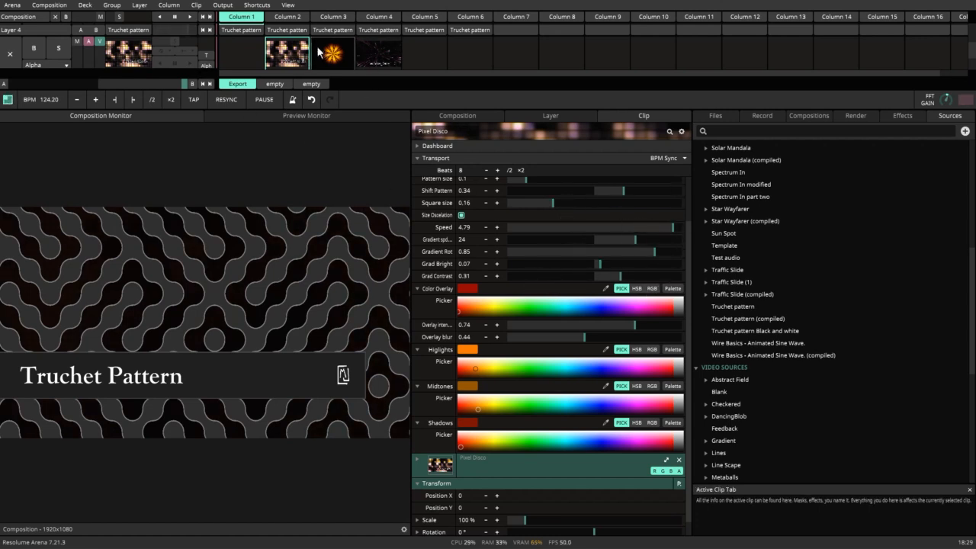
{"action": "left_click", "coordinate": [240, 52]}
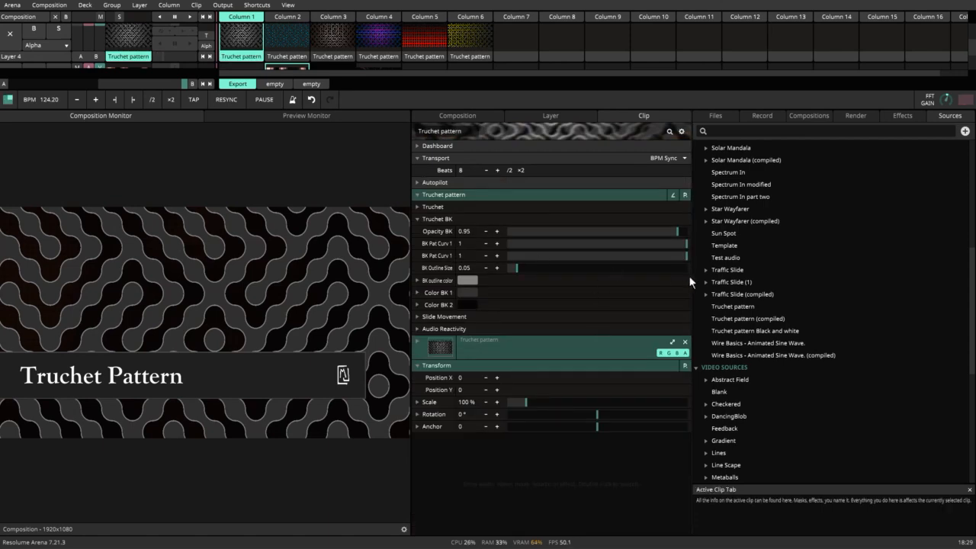
- Lower background opacity to reveal the red layer beneath, then restore it to 1
{"action": "left_click_drag", "start_coordinate": [677, 231], "coordinate": [646, 231]}
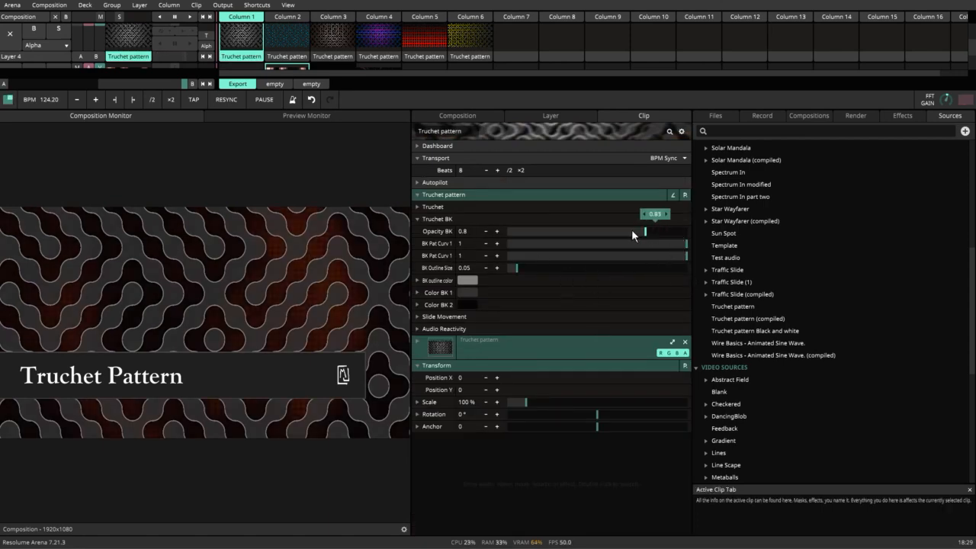
{"action": "left_click_drag", "start_coordinate": [646, 231], "coordinate": [574, 231]}
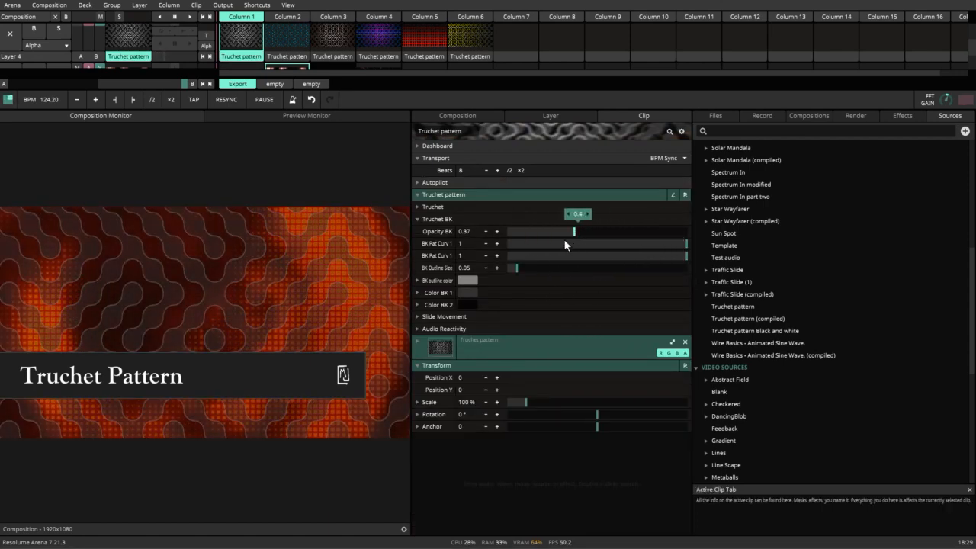
{"action": "left_click_drag", "start_coordinate": [576, 231], "coordinate": [664, 231]}
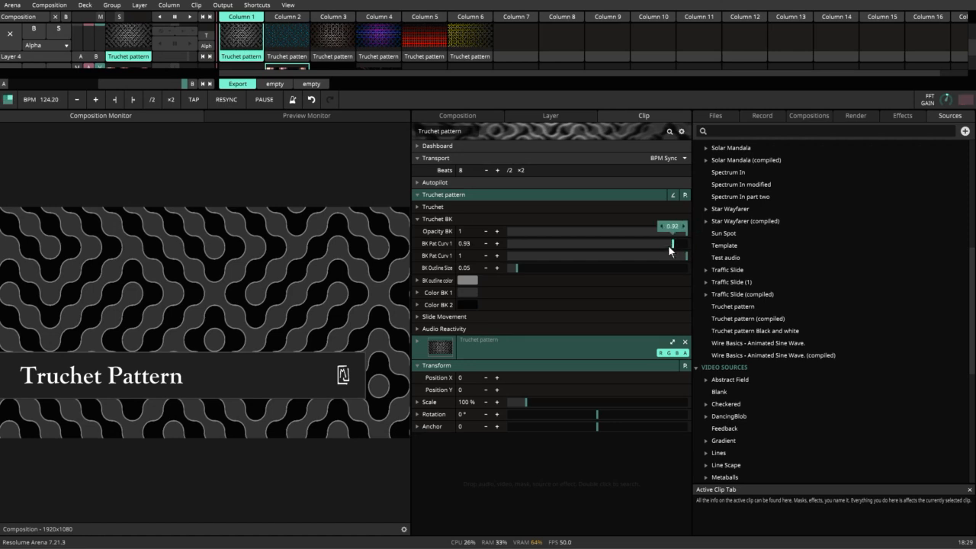
- Experiment with both background curve sliders, ending at 0.6 and 0.62 for rounder tiles
{"action": "left_click_drag", "start_coordinate": [671, 243], "coordinate": [503, 243]}
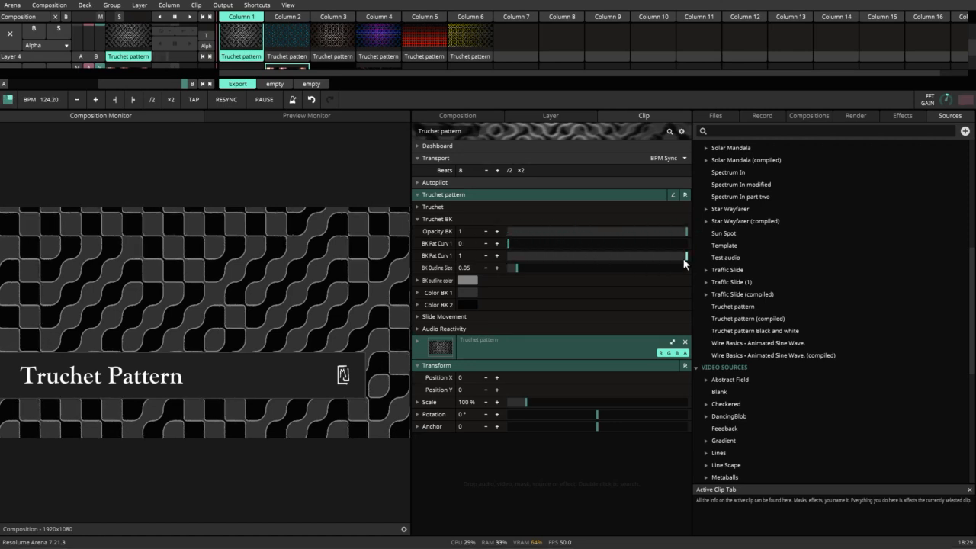
{"action": "left_click_drag", "start_coordinate": [507, 256], "coordinate": [561, 255]}
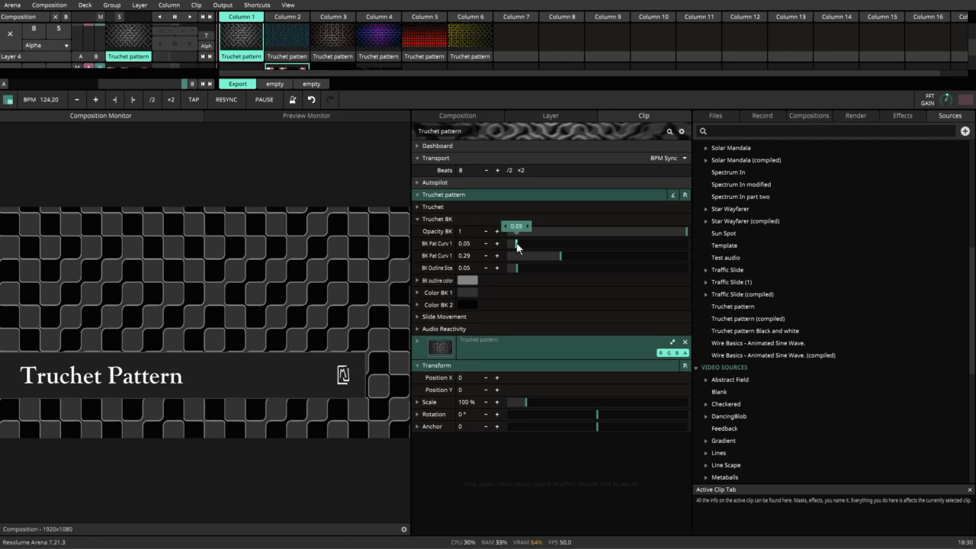
{"action": "left_click_drag", "start_coordinate": [515, 243], "coordinate": [546, 243]}
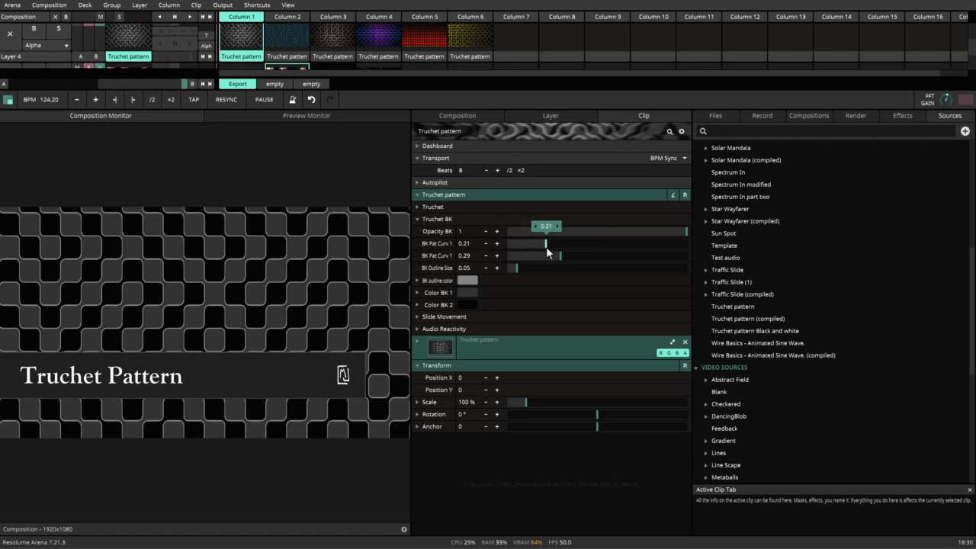
{"action": "left_click_drag", "start_coordinate": [545, 244], "coordinate": [686, 243]}
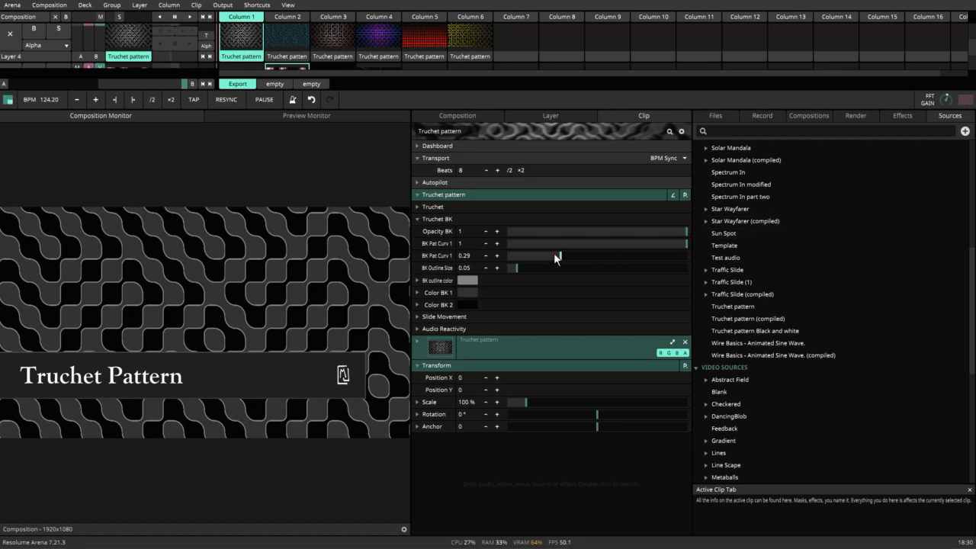
{"action": "left_click_drag", "start_coordinate": [557, 255], "coordinate": [648, 256]}
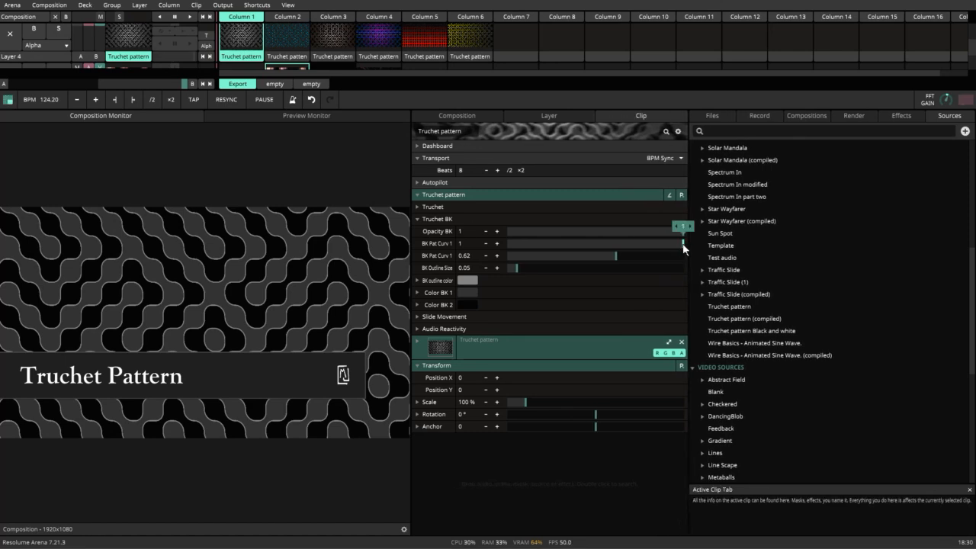
{"action": "left_click_drag", "start_coordinate": [660, 243], "coordinate": [614, 243]}
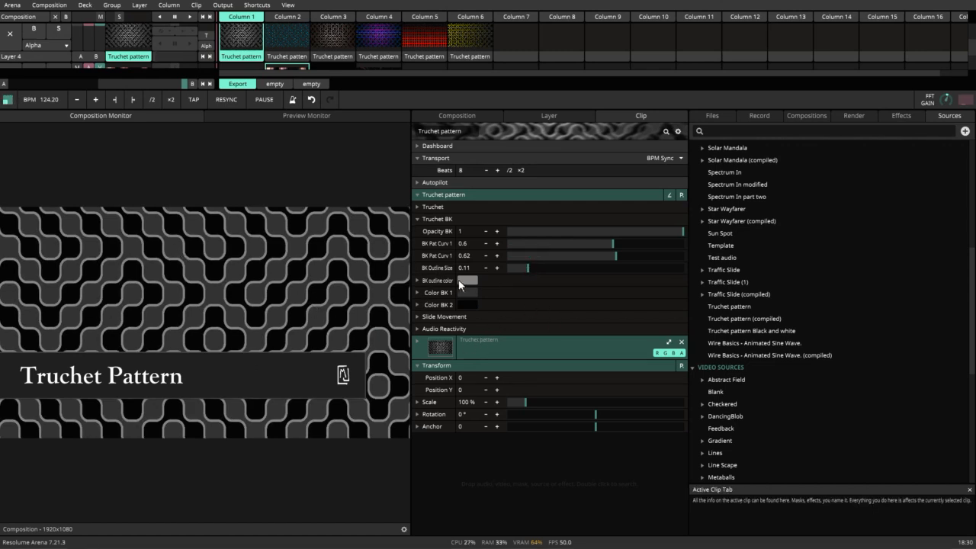
- Make the tile outline colour red in HSB and expand Color BK 1
{"action": "left_click", "coordinate": [467, 280]}
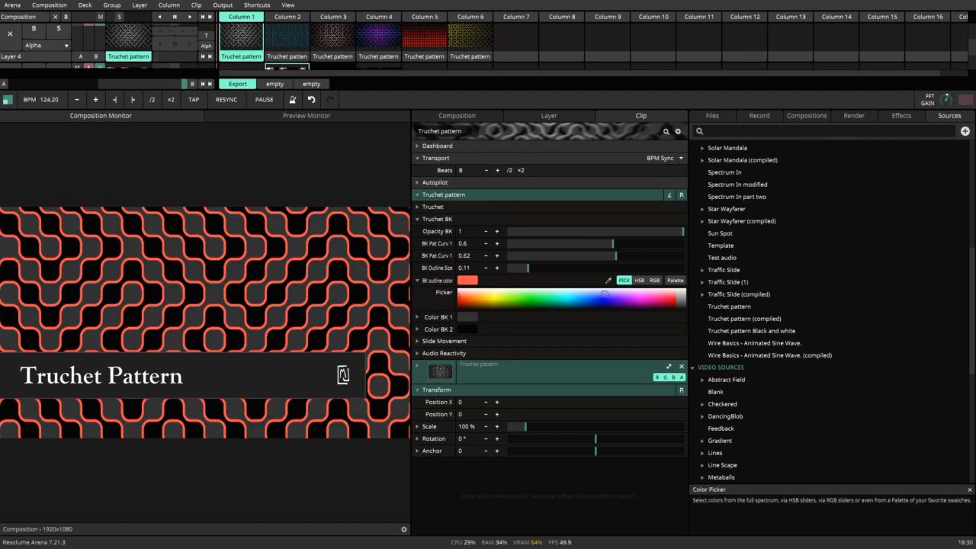
{"action": "left_click", "coordinate": [639, 280]}
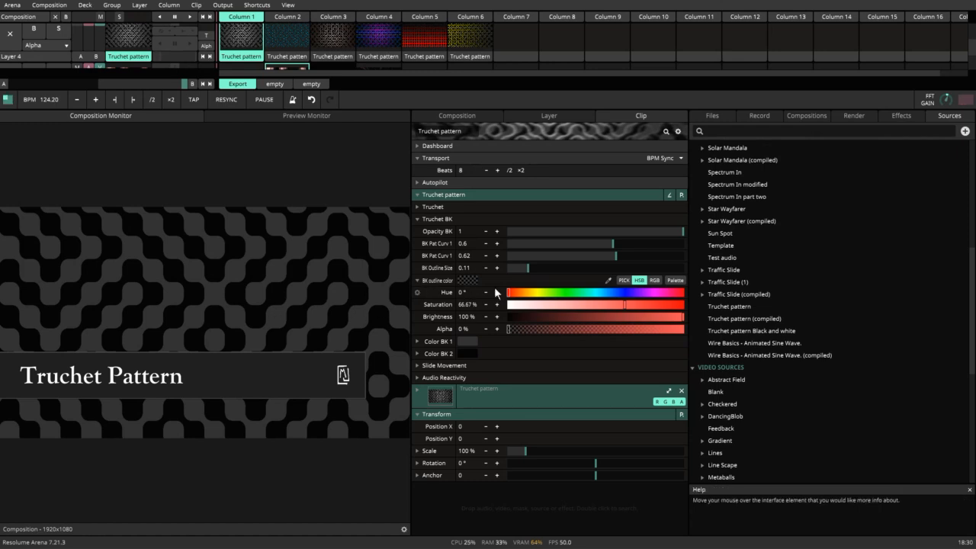
{"action": "mouse_move", "coordinate": [197, 363]}
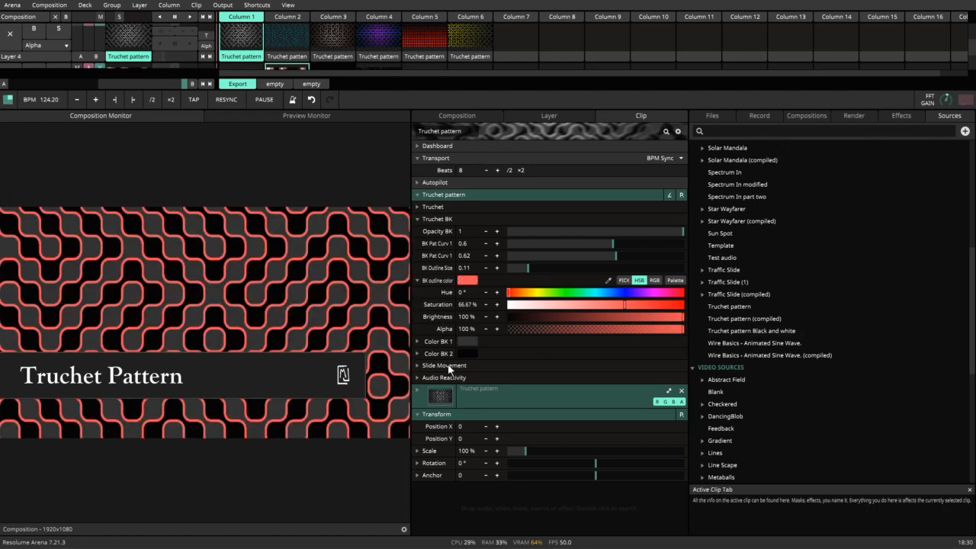
{"action": "left_click", "coordinate": [438, 341]}
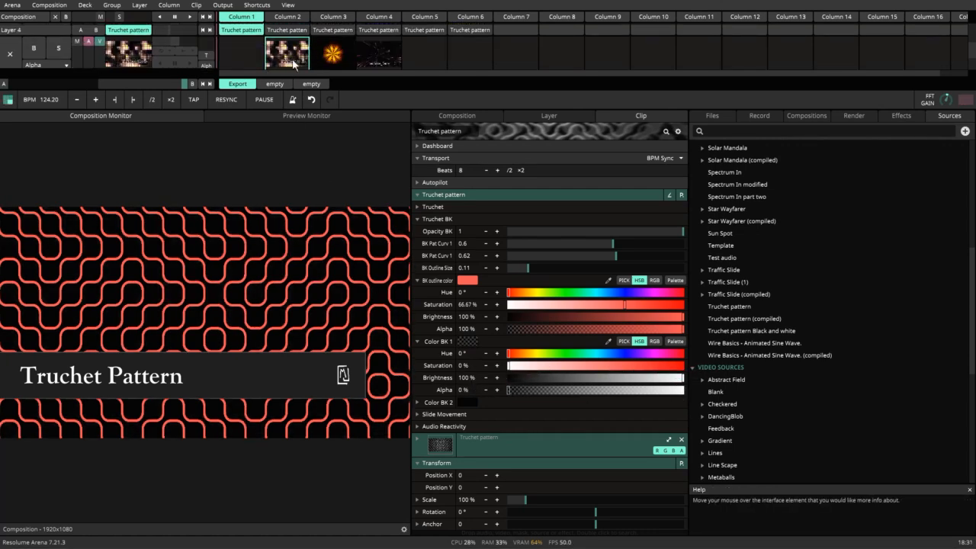
- Make the first background colour opaque black: brightness 0%, alpha 100%
{"action": "left_click", "coordinate": [286, 52]}
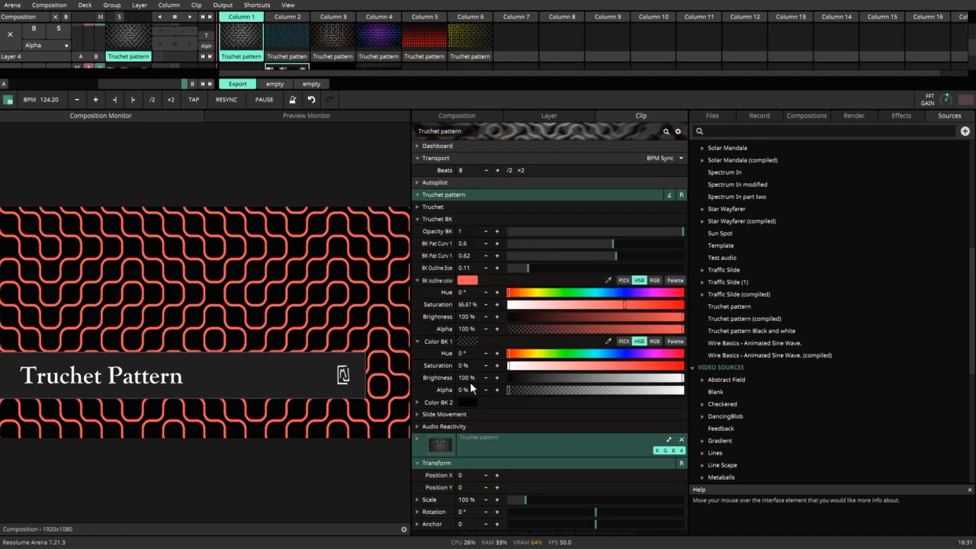
{"action": "mouse_move", "coordinate": [472, 389]}
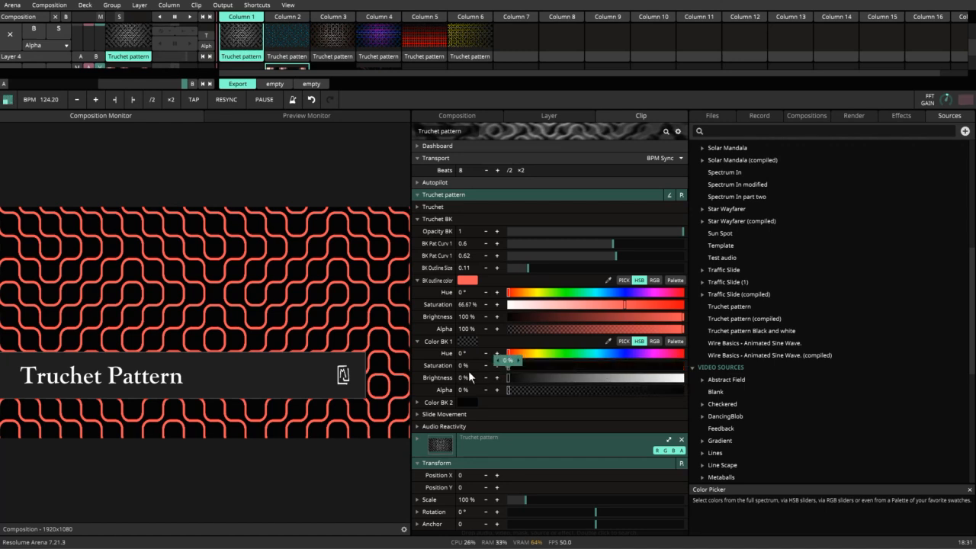
{"action": "left_click_drag", "start_coordinate": [508, 390], "coordinate": [553, 390]}
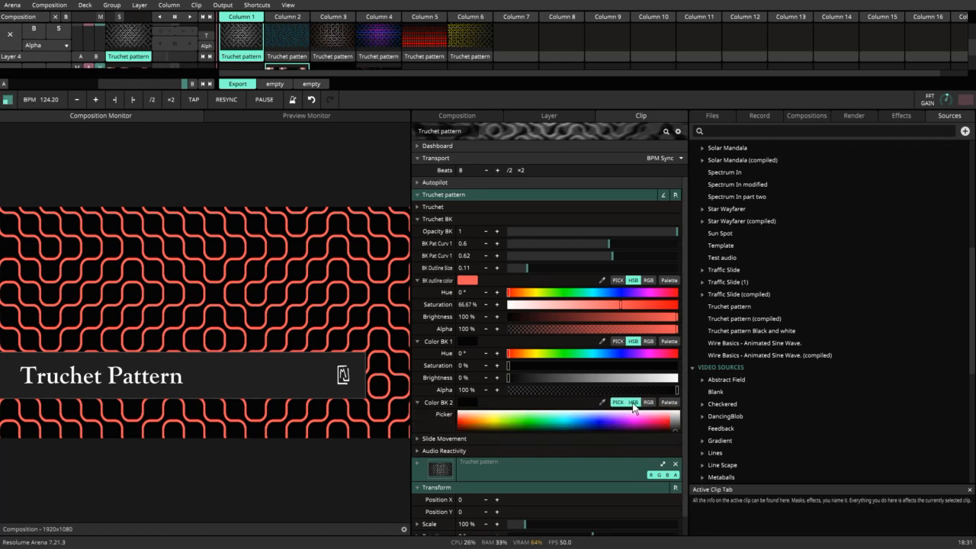
- Set Color BK 2 alpha to 0%, then collapse Color BK 2, Color BK 1 and outline colour
{"action": "left_click", "coordinate": [633, 402]}
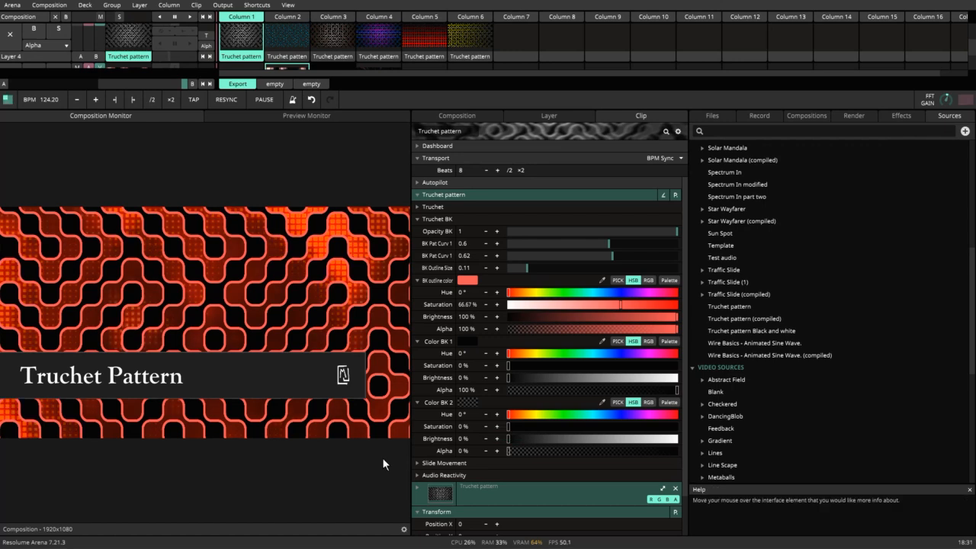
{"action": "mouse_move", "coordinate": [139, 283]}
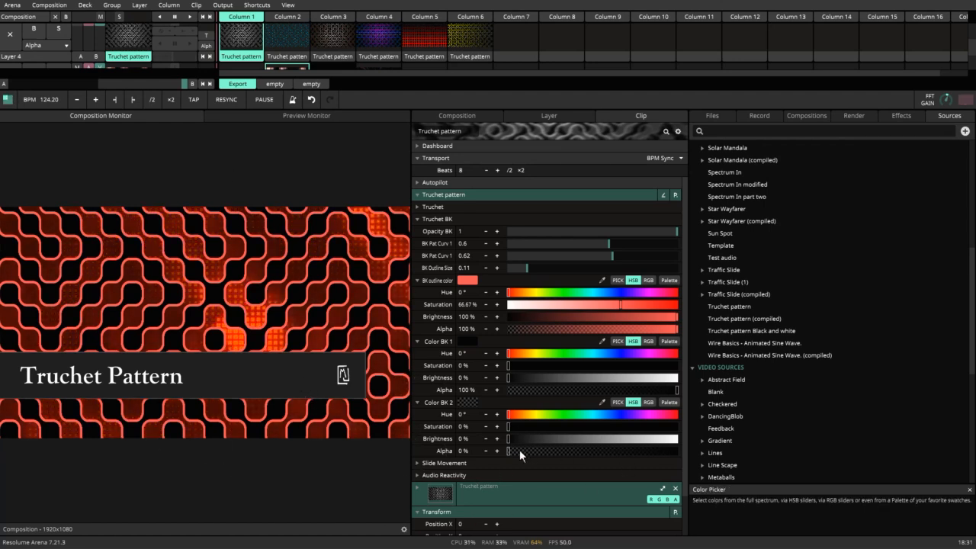
{"action": "left_click", "coordinate": [418, 402]}
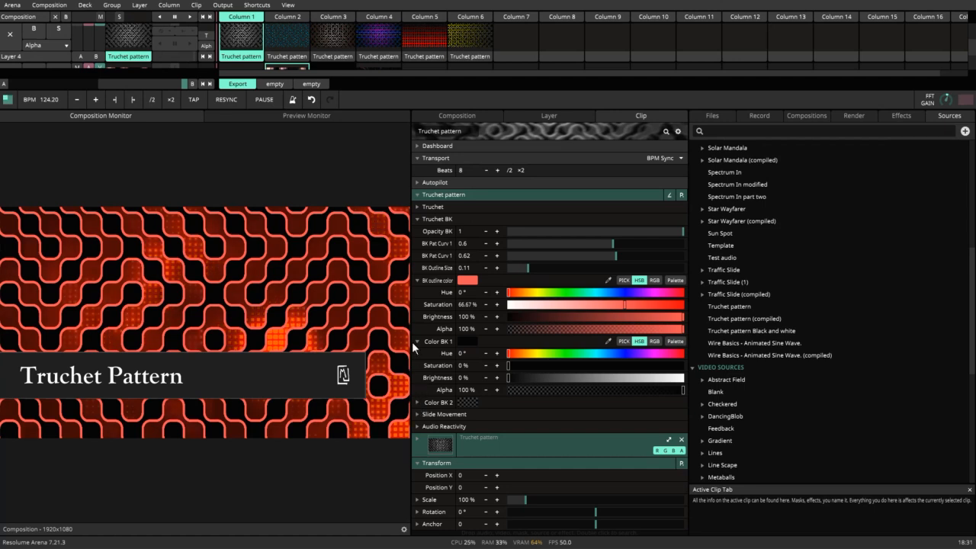
{"action": "left_click", "coordinate": [417, 341]}
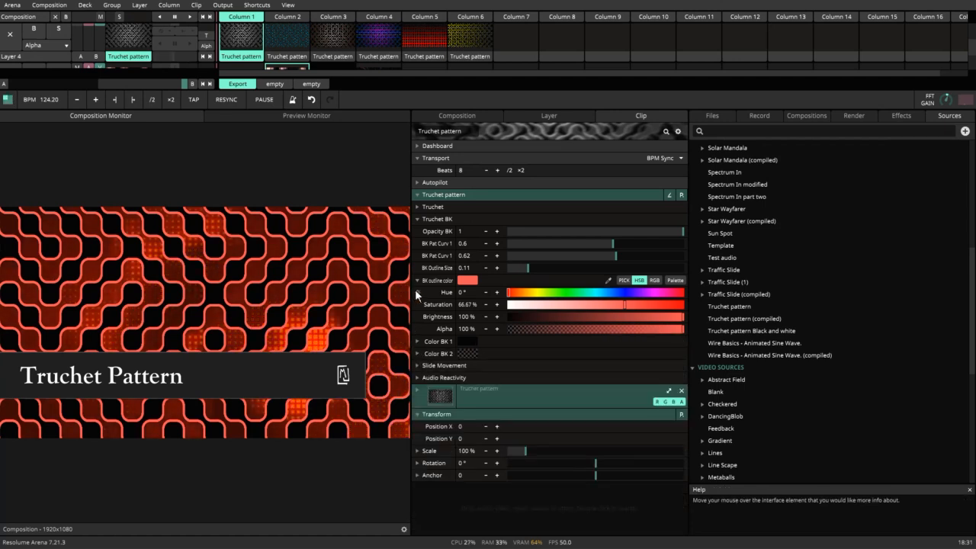
{"action": "left_click", "coordinate": [417, 280]}
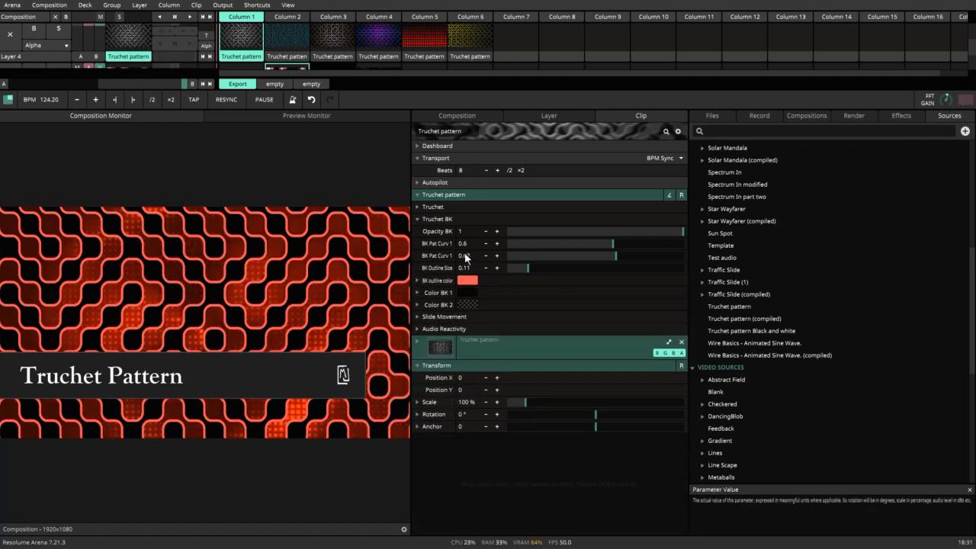
- Expand Slide Movement and set background Left/Right to 0.18 and Top/Bottom to -0.2
{"action": "left_click_drag", "start_coordinate": [542, 256], "coordinate": [561, 256]}
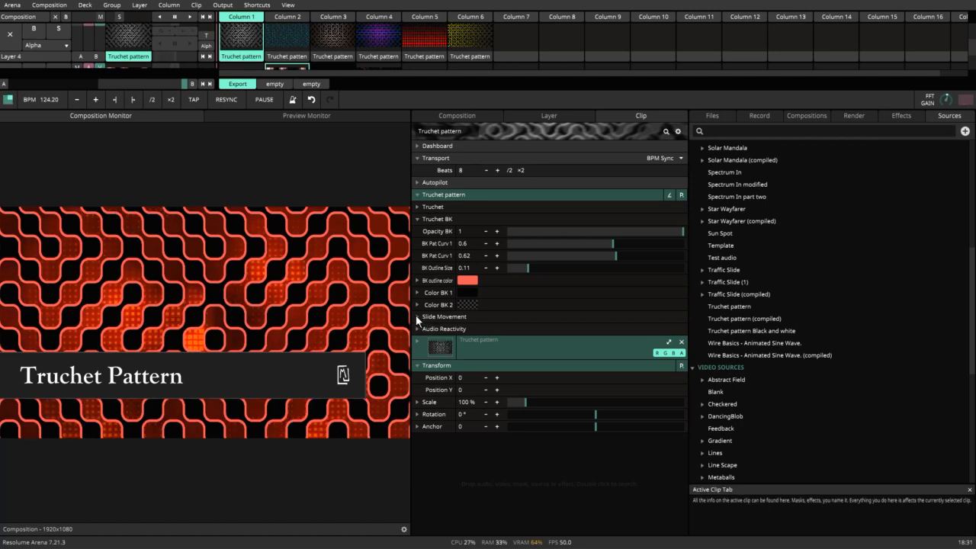
{"action": "left_click", "coordinate": [443, 316]}
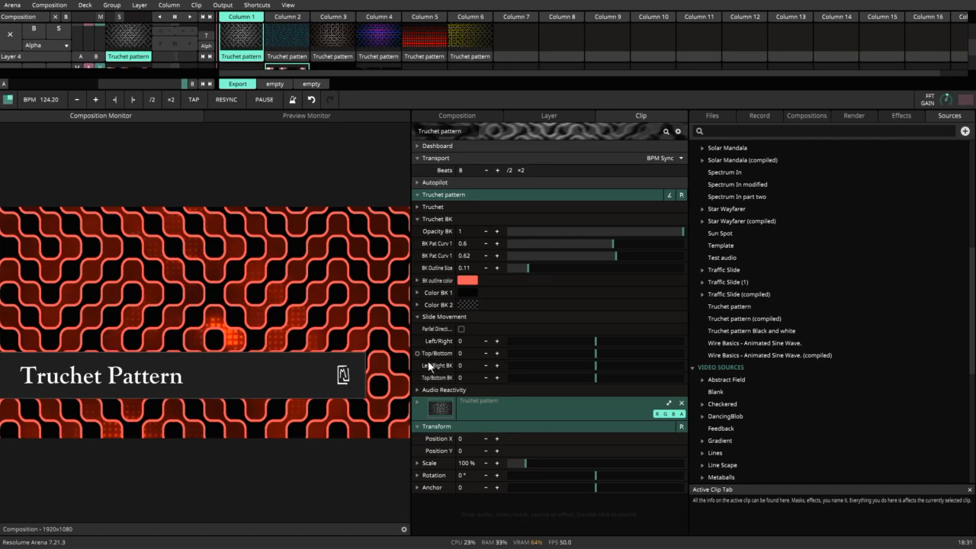
{"action": "mouse_move", "coordinate": [578, 374]}
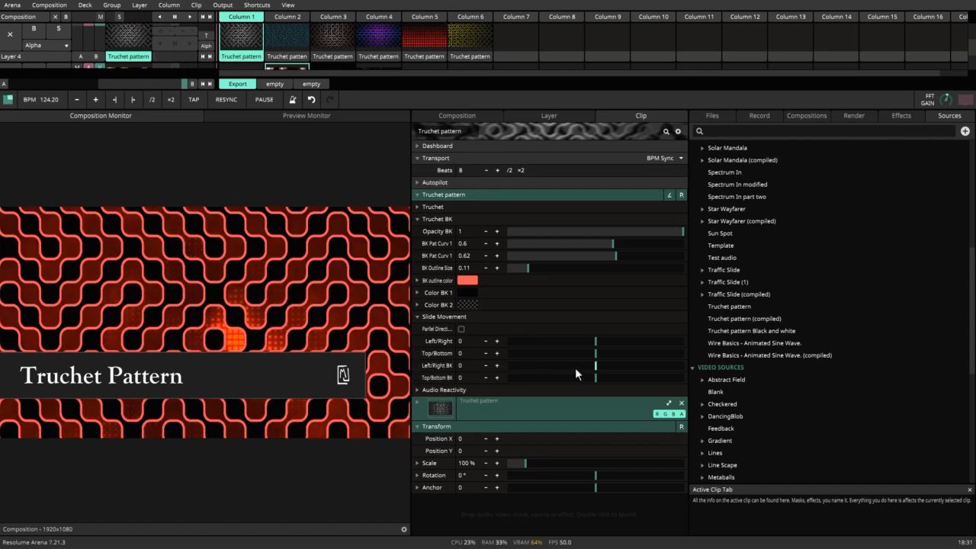
{"action": "left_click_drag", "start_coordinate": [595, 364], "coordinate": [606, 364]}
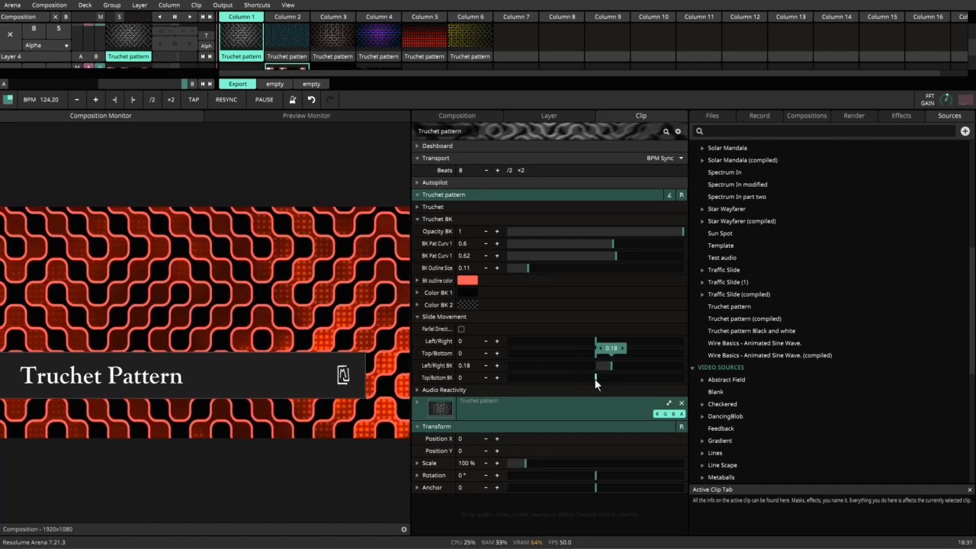
{"action": "left_click_drag", "start_coordinate": [595, 377], "coordinate": [577, 377]}
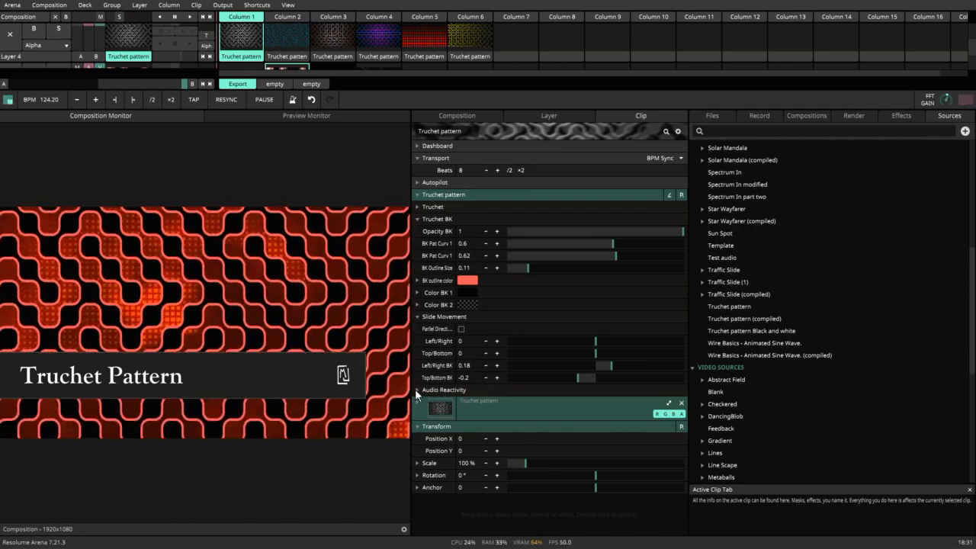
- Expand Audio Reactivity and set background slide to -0.22 horizontal, -0.06 vertical
{"action": "left_click", "coordinate": [417, 390]}
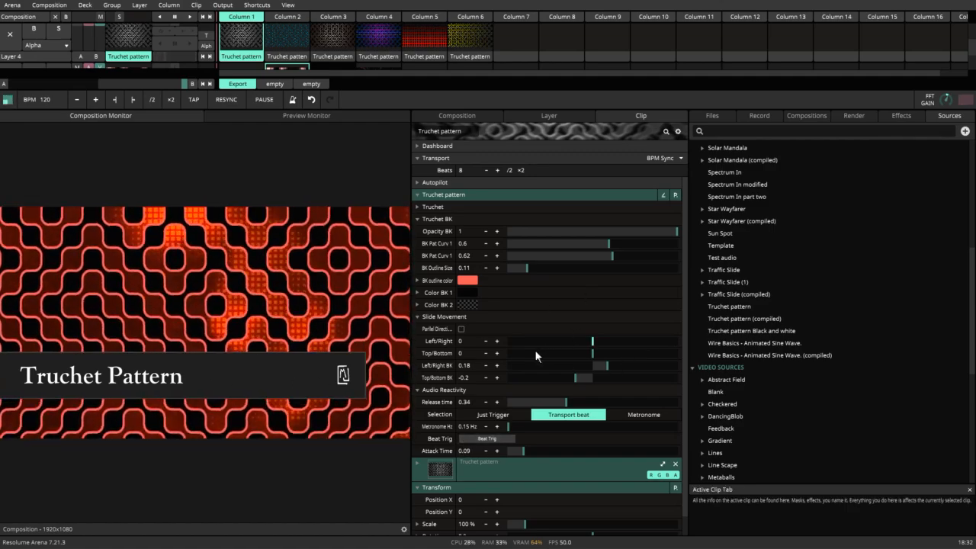
{"action": "left_click_drag", "start_coordinate": [593, 341], "coordinate": [584, 348]}
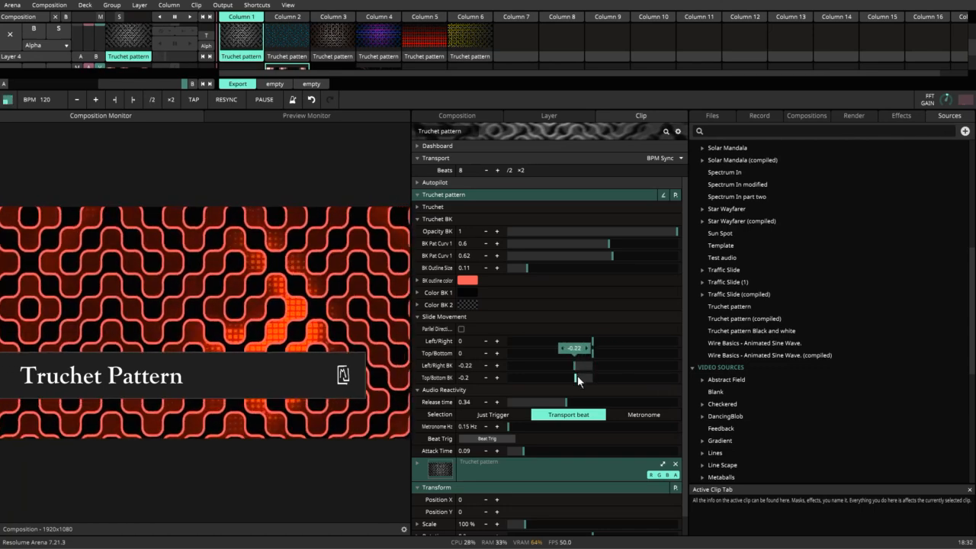
{"action": "left_click_drag", "start_coordinate": [581, 378], "coordinate": [589, 378]}
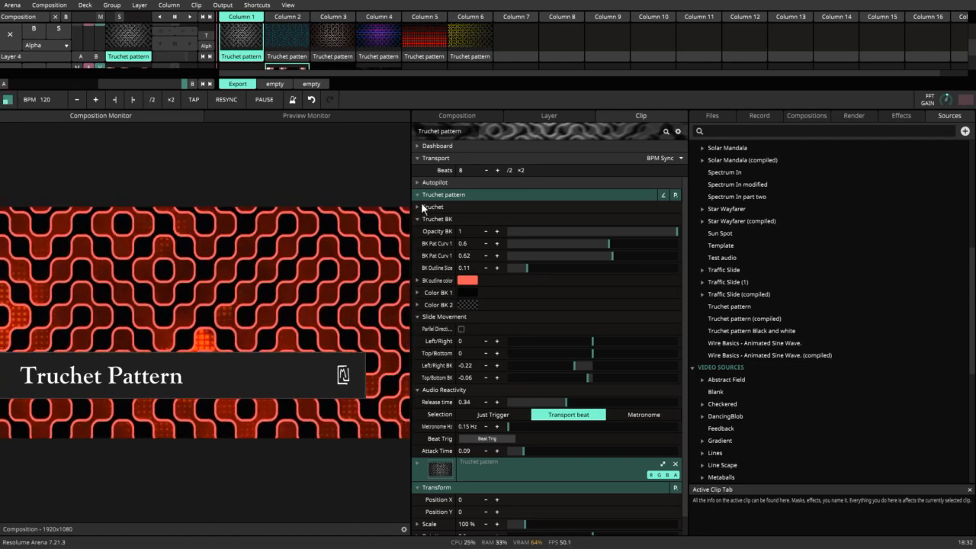
- Set Truchet lines to opacity 1, thickness 0.17, slide Left/Right -0.06 and Top/Bottom 0.13
{"action": "left_click", "coordinate": [417, 207]}
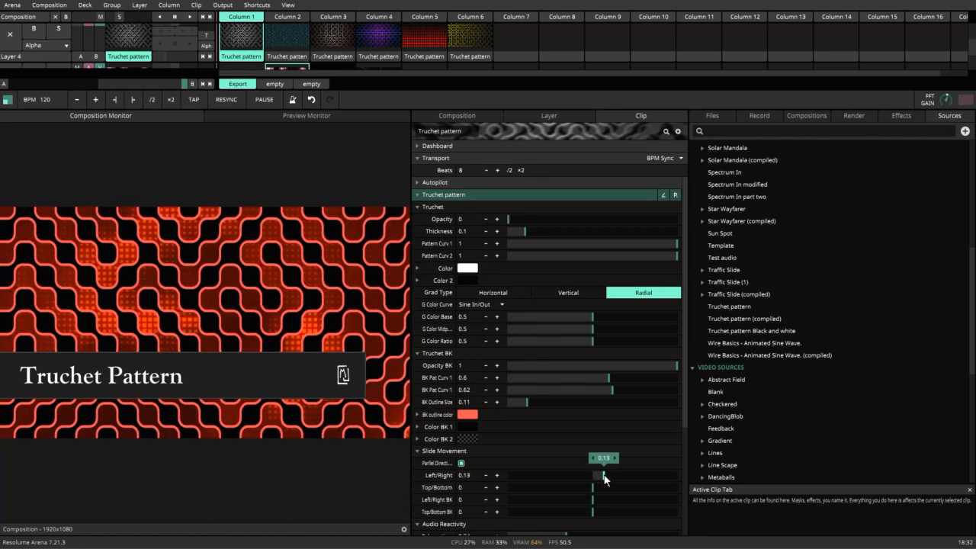
{"action": "left_click_drag", "start_coordinate": [602, 476], "coordinate": [591, 475]}
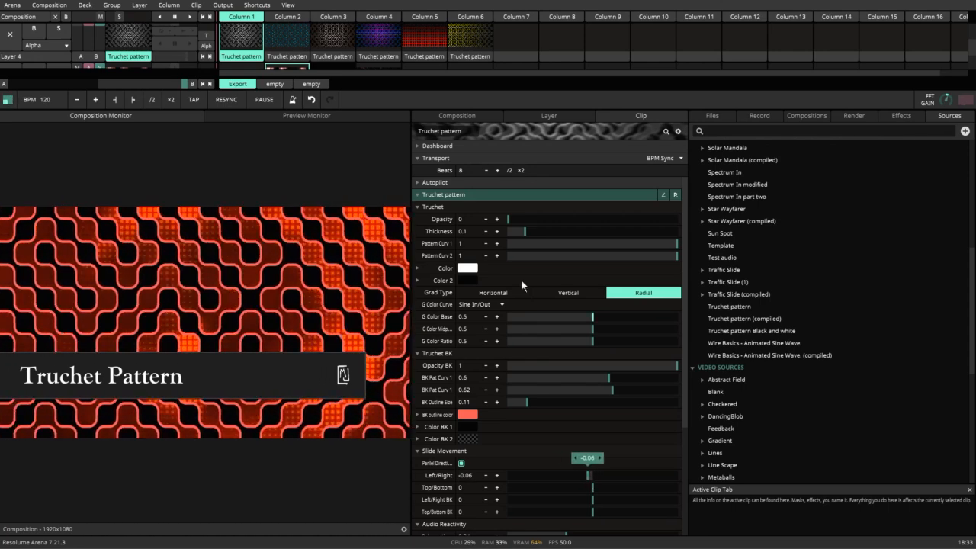
{"action": "left_click_drag", "start_coordinate": [510, 219], "coordinate": [517, 219]}
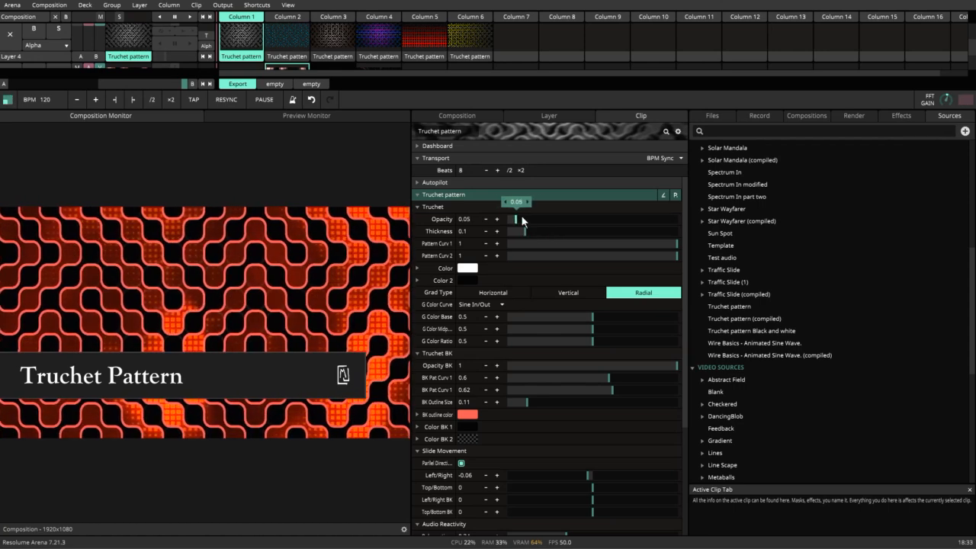
{"action": "left_click_drag", "start_coordinate": [514, 218], "coordinate": [677, 219]}
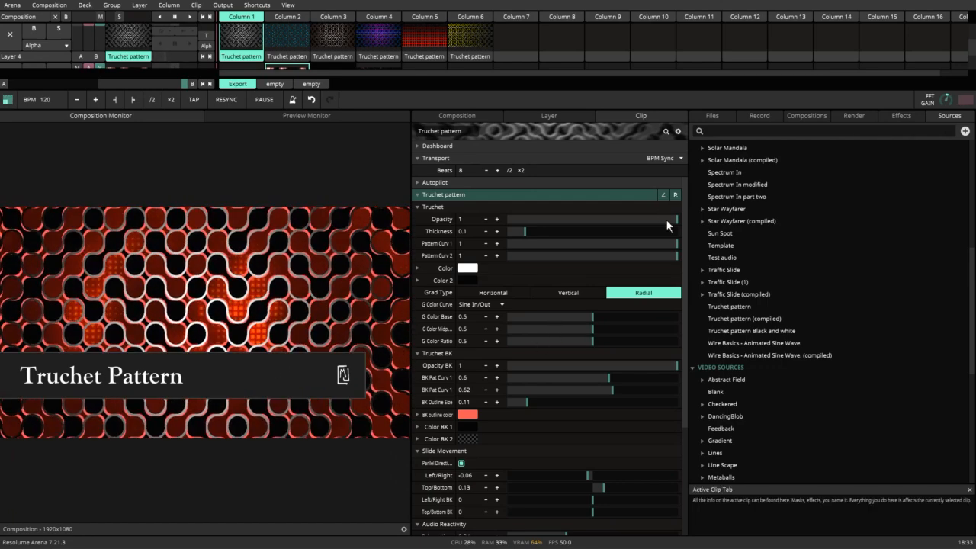
{"action": "left_click_drag", "start_coordinate": [527, 231], "coordinate": [523, 231]}
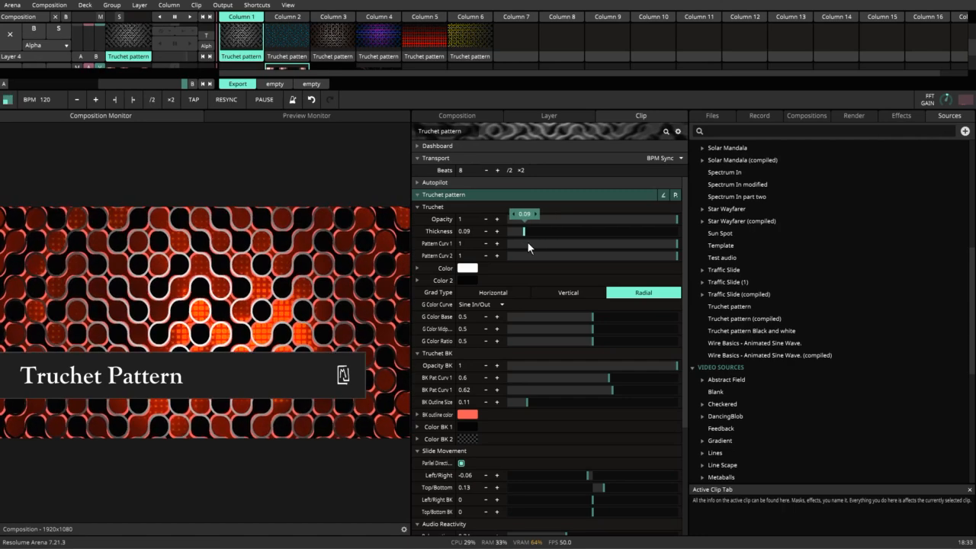
{"action": "left_click_drag", "start_coordinate": [524, 231], "coordinate": [538, 231]}
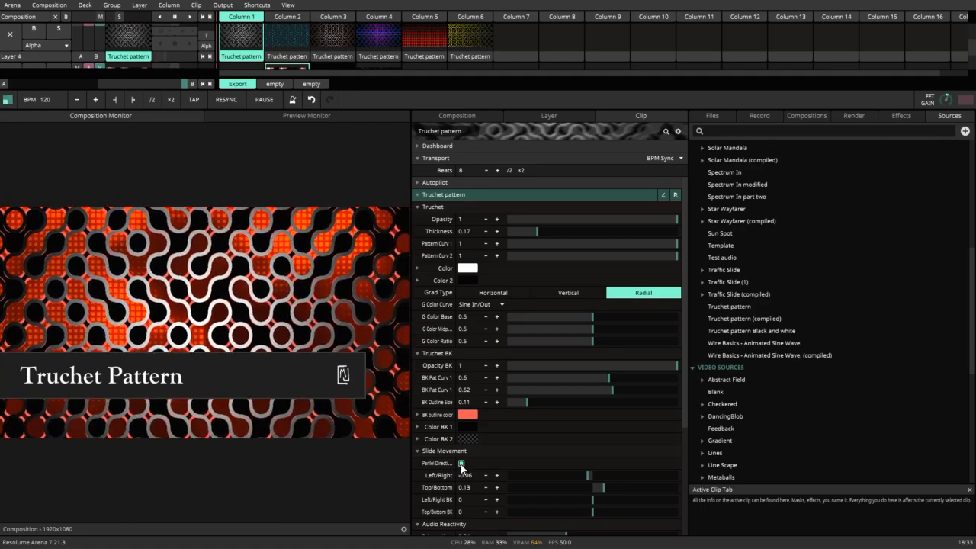
- Turn off parallel direction, drift the background at 0.08/-0.16, and set its opacity to 0
{"action": "left_click", "coordinate": [461, 463]}
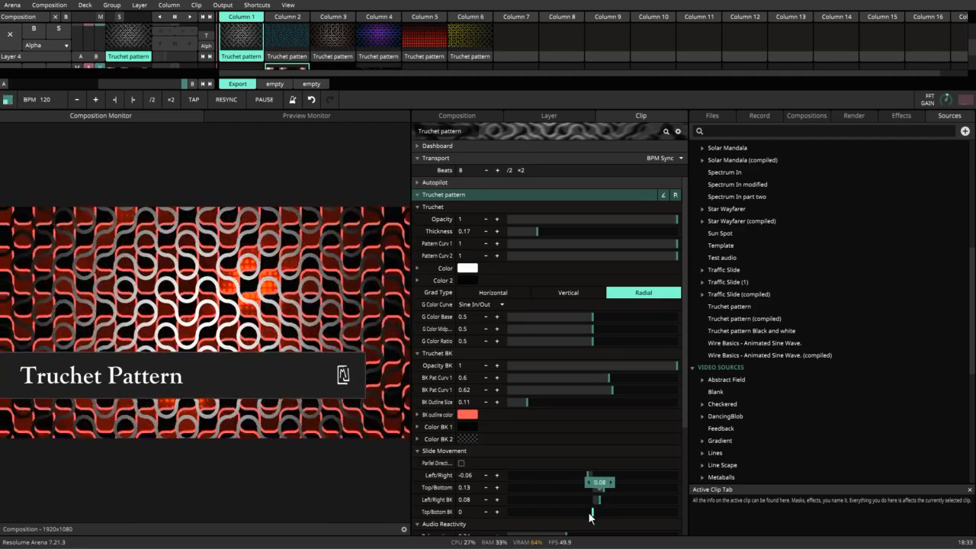
{"action": "left_click_drag", "start_coordinate": [591, 511], "coordinate": [579, 512]}
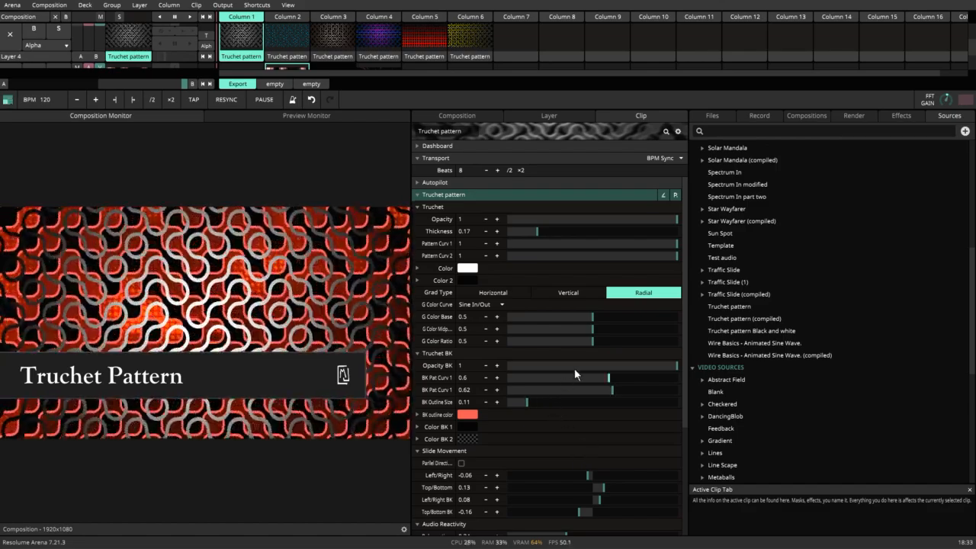
{"action": "left_click_drag", "start_coordinate": [675, 365], "coordinate": [665, 366]}
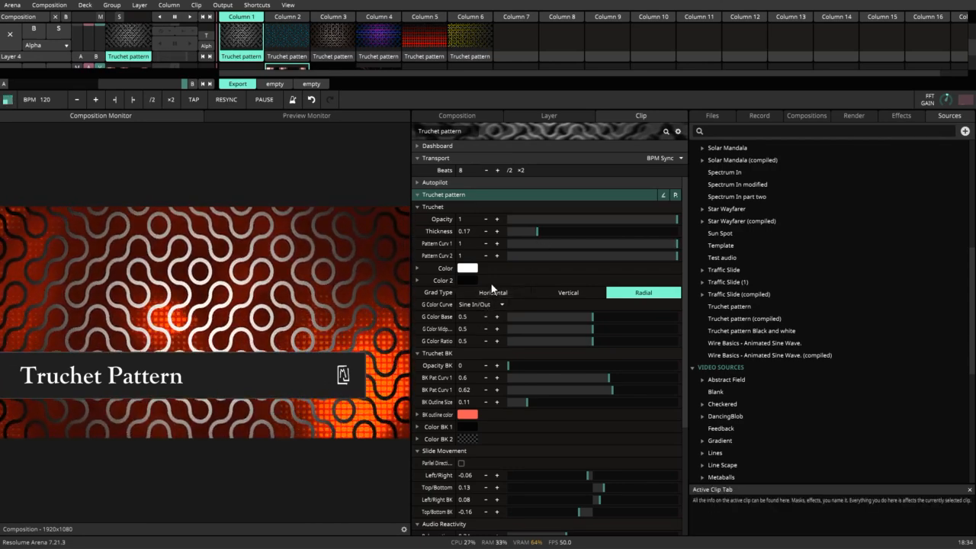
- Try yellow-to-cyan horizontal and vertical line gradients, then settle on a red-to-black radial gradient
{"action": "left_click", "coordinate": [492, 292]}
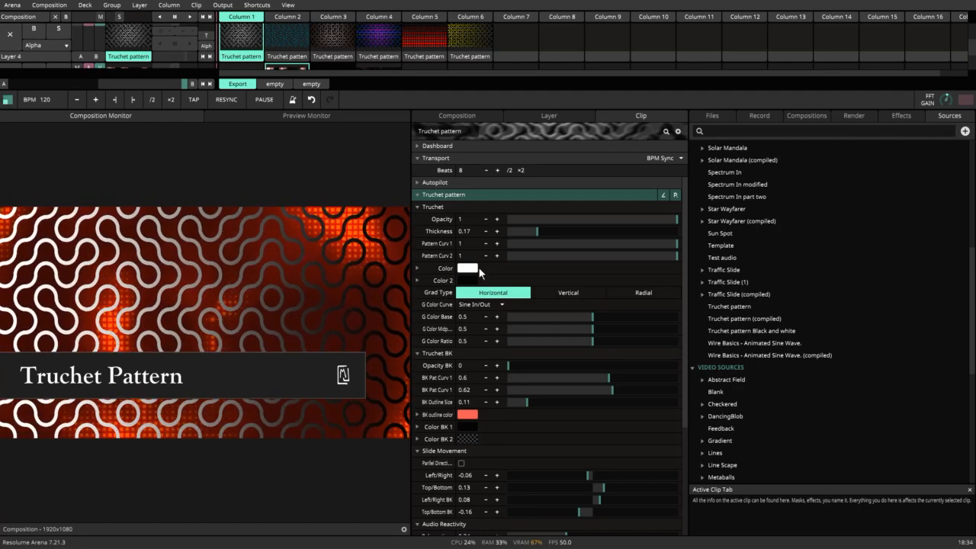
{"action": "left_click", "coordinate": [467, 268]}
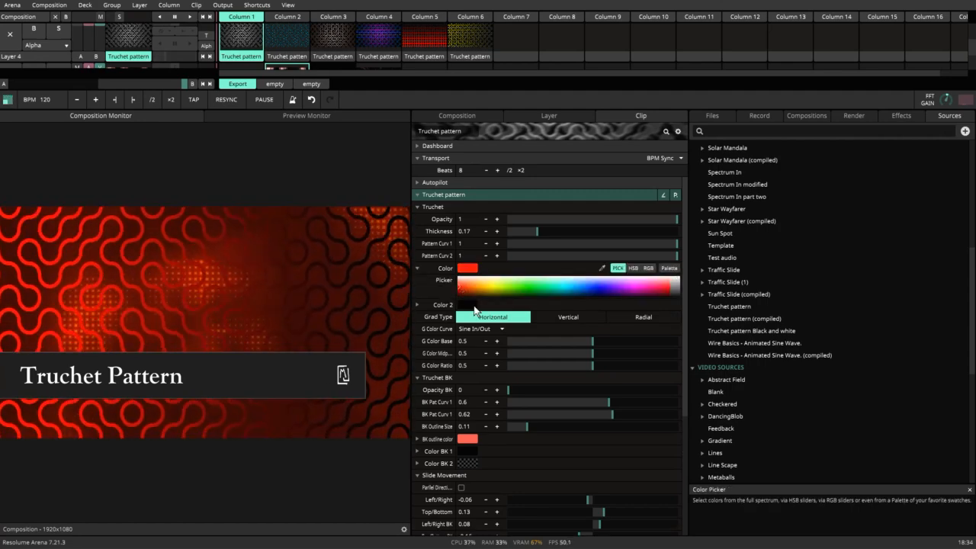
{"action": "left_click", "coordinate": [496, 288]}
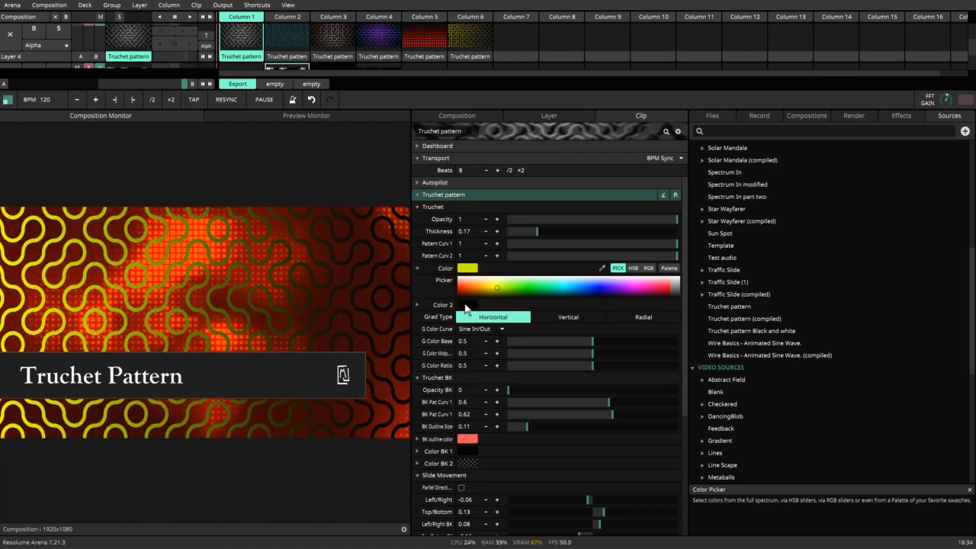
{"action": "left_click", "coordinate": [418, 304]}
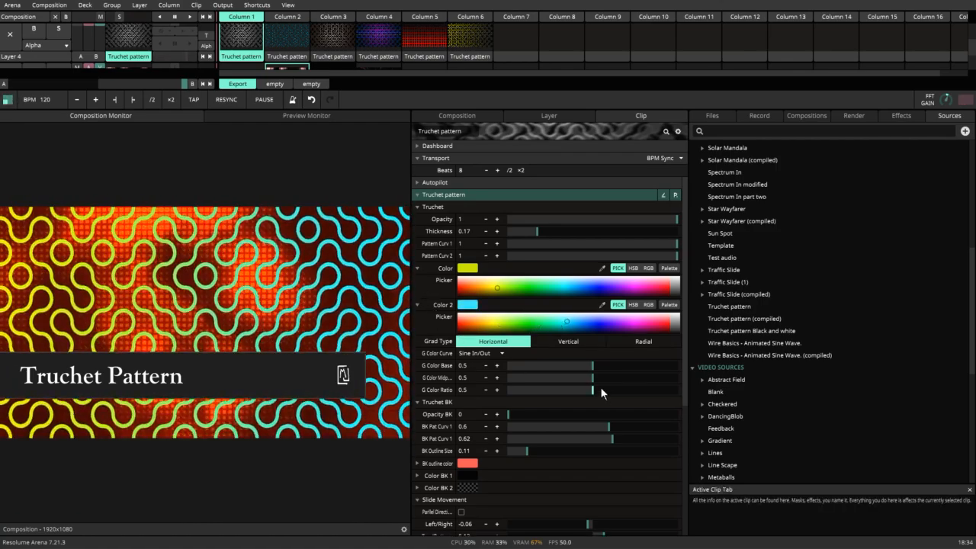
{"action": "left_click", "coordinate": [568, 341]}
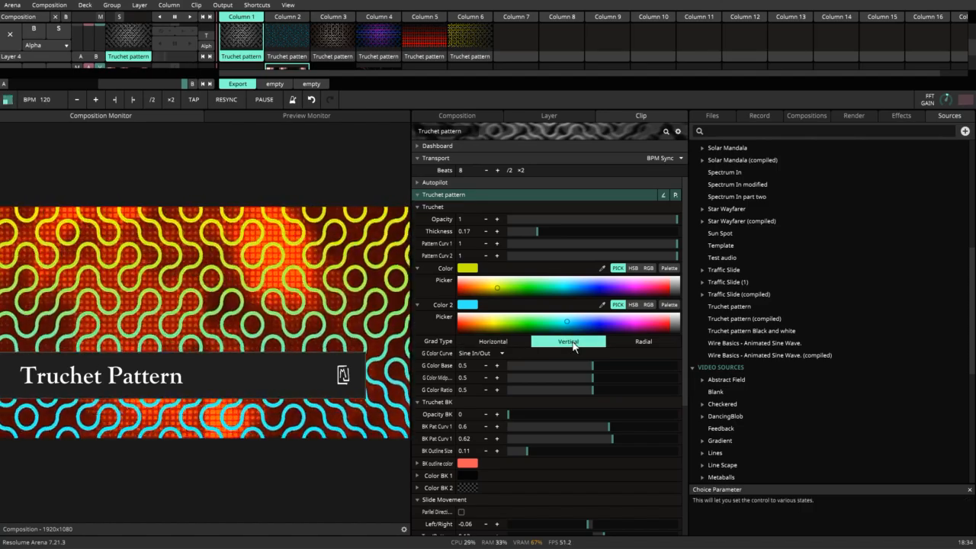
{"action": "left_click", "coordinate": [643, 341]}
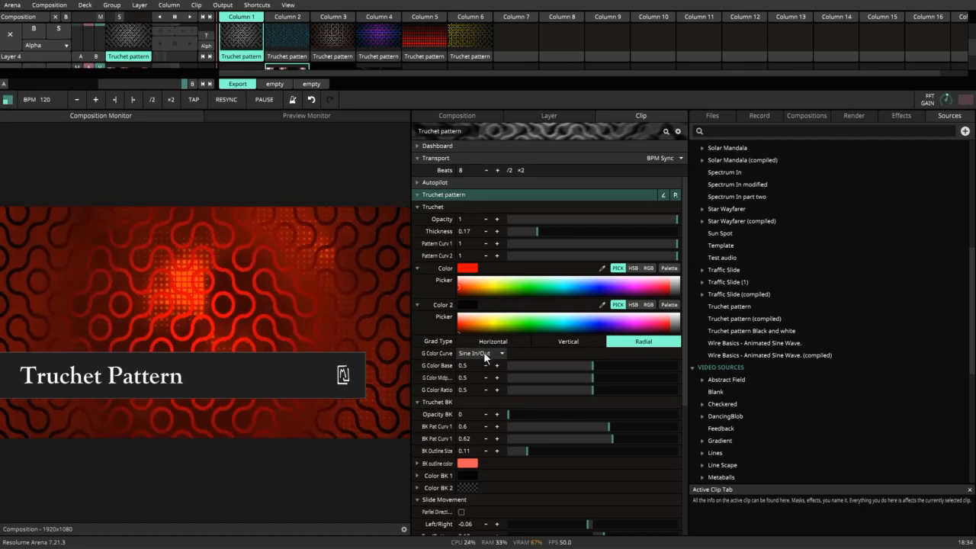
- Try the Quadratic In and Elastic In/Out gradient curve shapes
{"action": "left_click", "coordinate": [481, 353]}
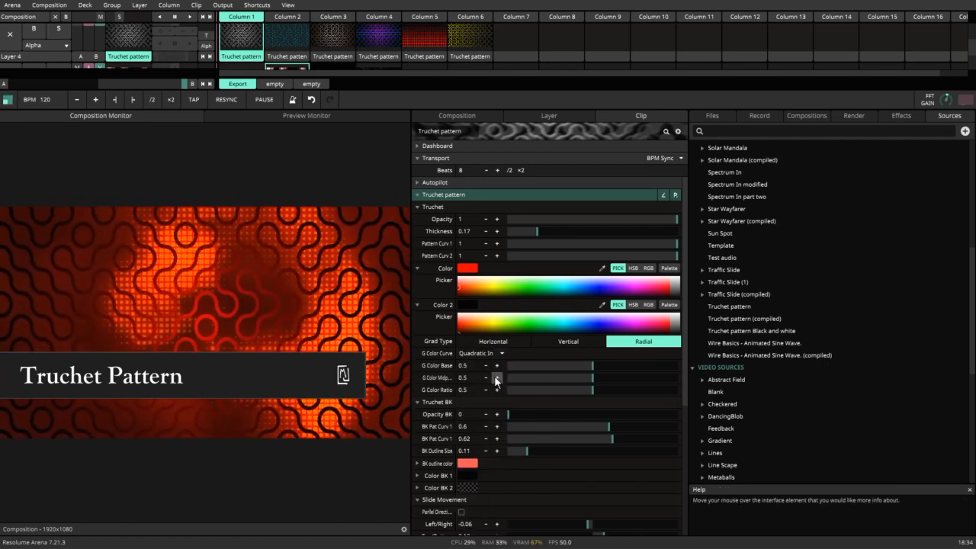
{"action": "left_click", "coordinate": [480, 354]}
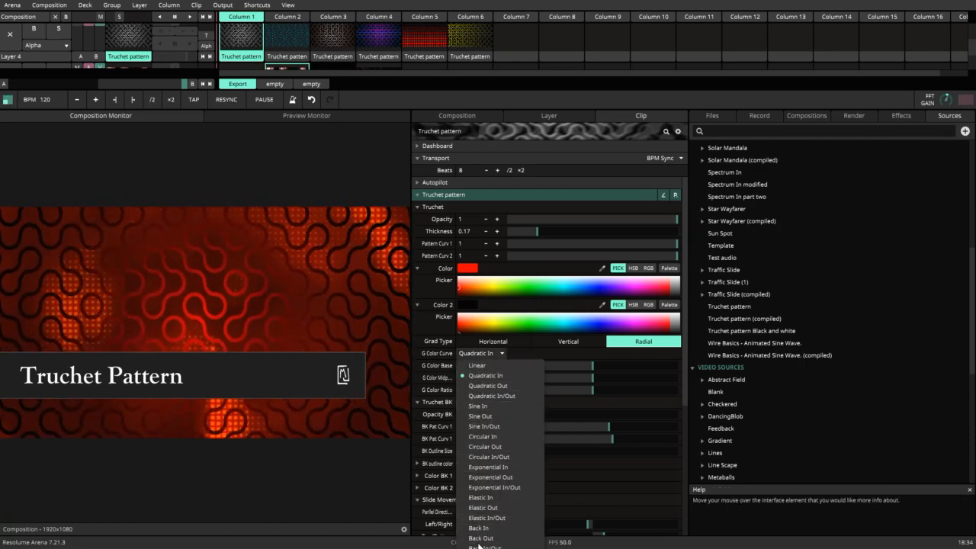
{"action": "left_click", "coordinate": [486, 518]}
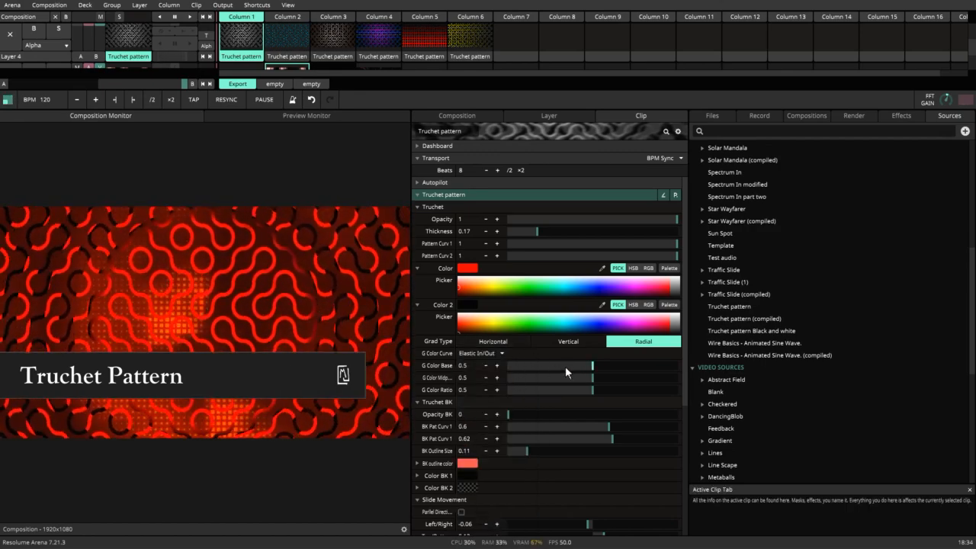
{"action": "left_click", "coordinate": [493, 341]}
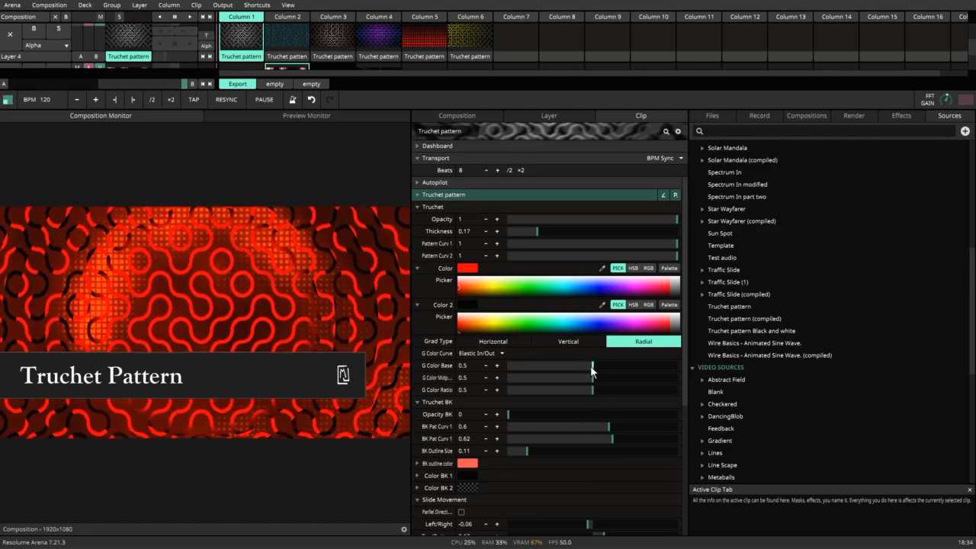
- Set gradient base 0.49, midpoint 0.47, ratio 0.5, and choose the Linear curve
{"action": "left_click_drag", "start_coordinate": [570, 365], "coordinate": [626, 365]}
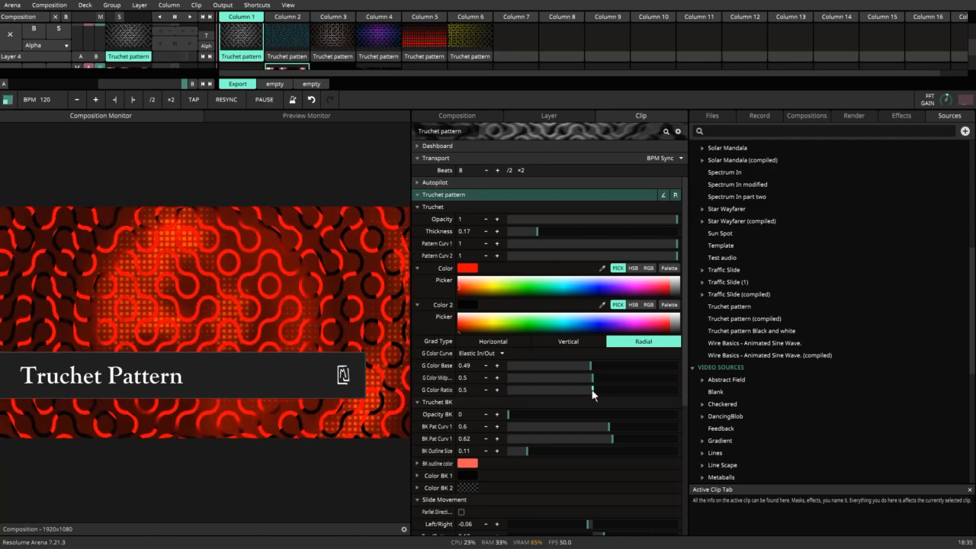
{"action": "left_click_drag", "start_coordinate": [592, 389], "coordinate": [549, 389]}
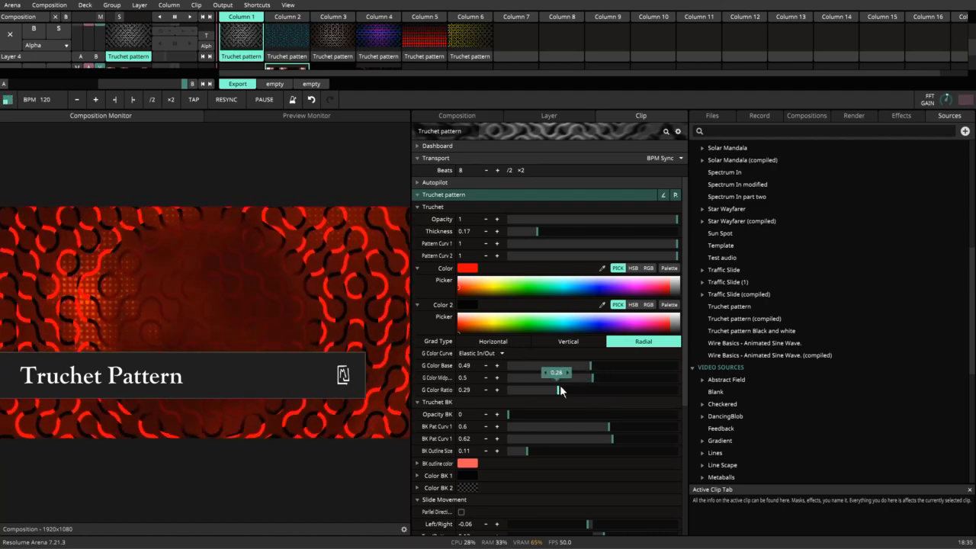
{"action": "left_click_drag", "start_coordinate": [557, 378], "coordinate": [590, 378]}
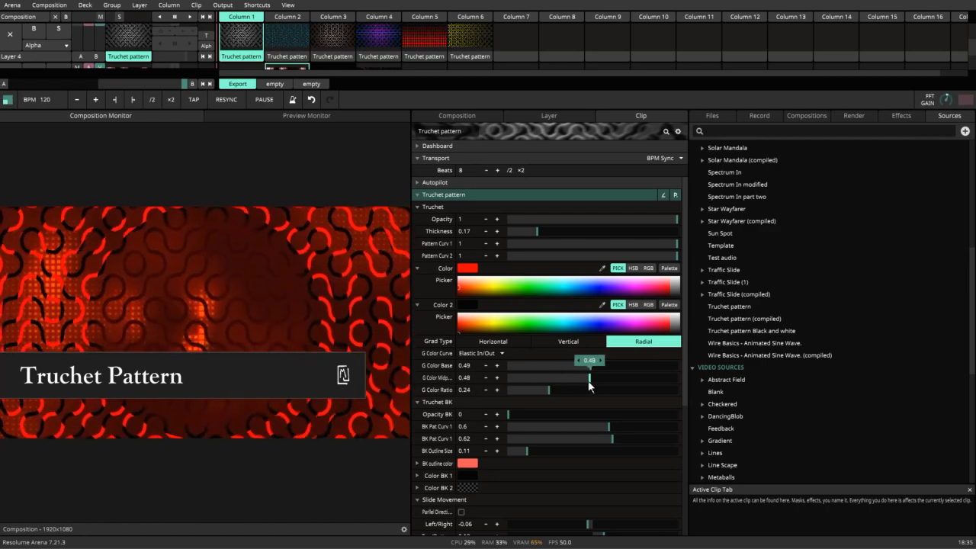
{"action": "left_click_drag", "start_coordinate": [591, 360], "coordinate": [566, 360]}
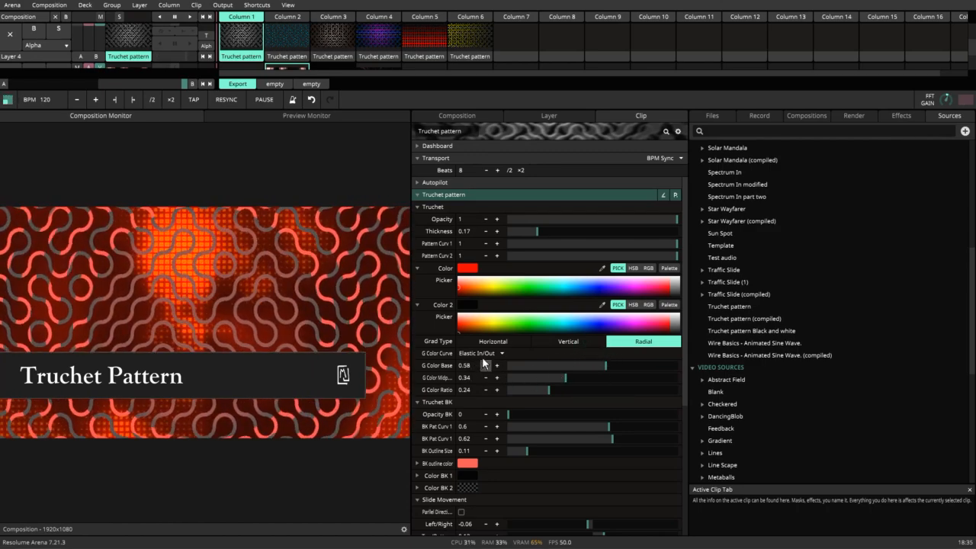
{"action": "left_click", "coordinate": [480, 353]}
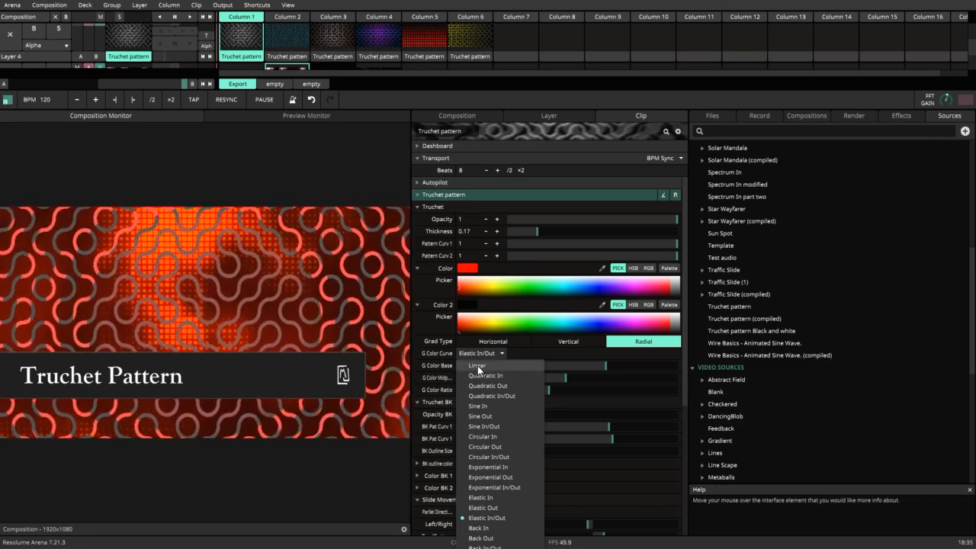
{"action": "left_click", "coordinate": [477, 365]}
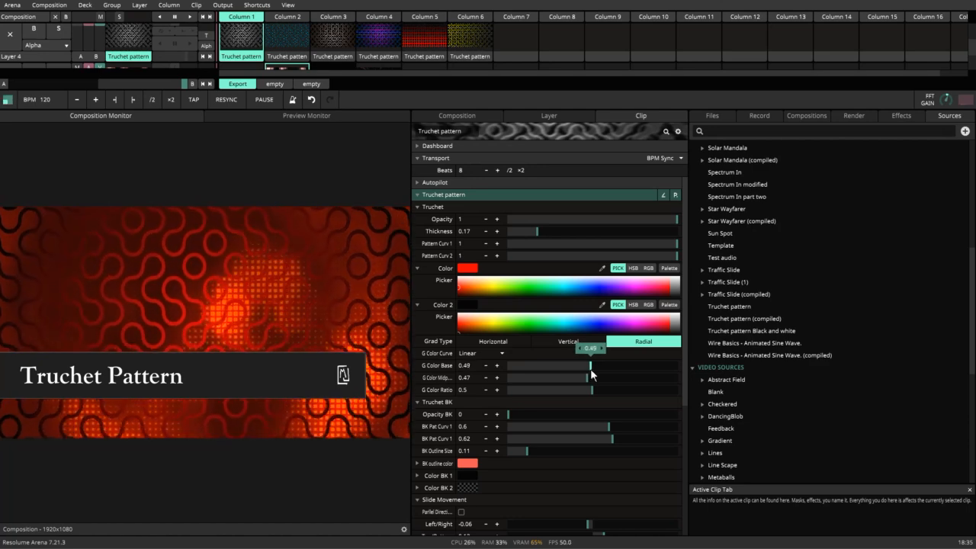
- Nudge the gradient base value slightly lower
{"action": "left_click_drag", "start_coordinate": [596, 366], "coordinate": [586, 366]}
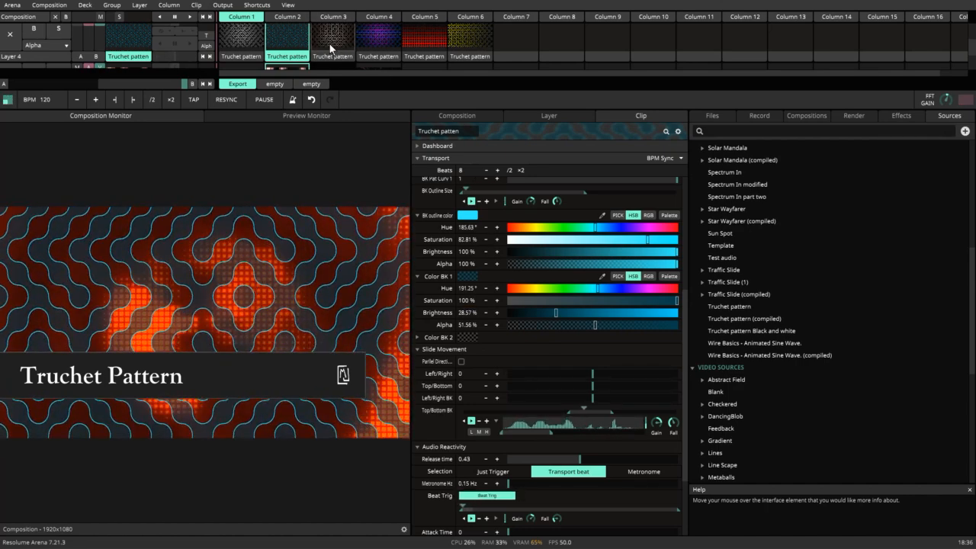
- Preview the third and other example clips, ending on the yellow Truchet clip in Column 6
{"action": "left_click", "coordinate": [333, 38]}
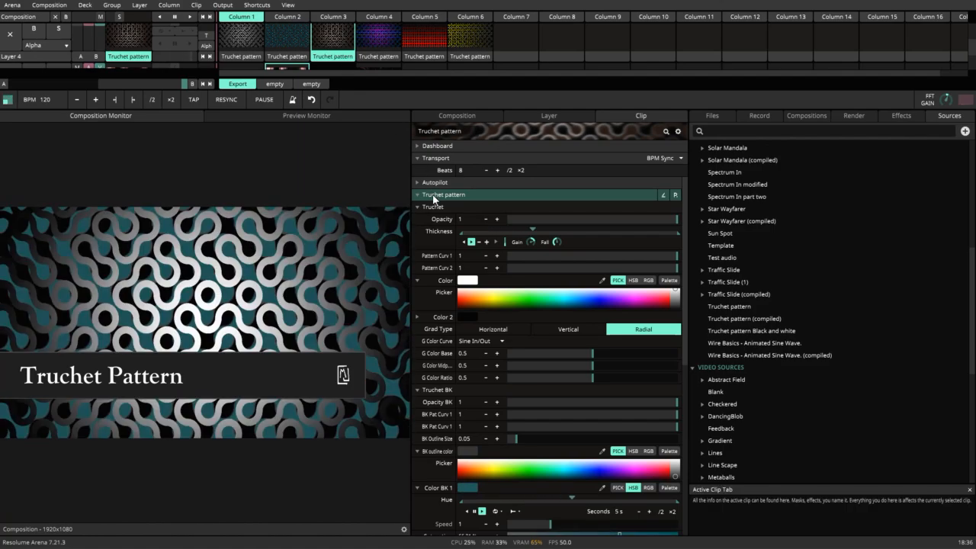
{"action": "left_click", "coordinate": [379, 38]}
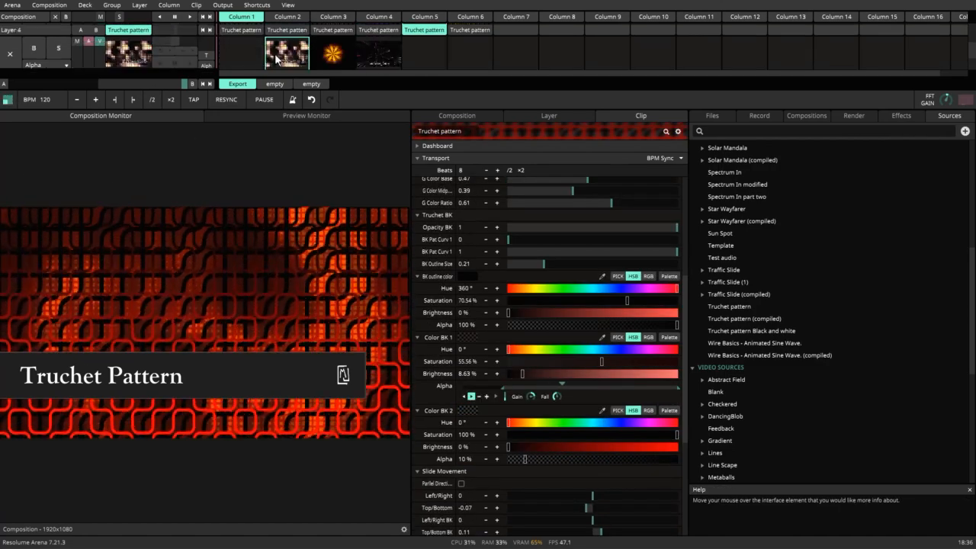
{"action": "left_click", "coordinate": [378, 54]}
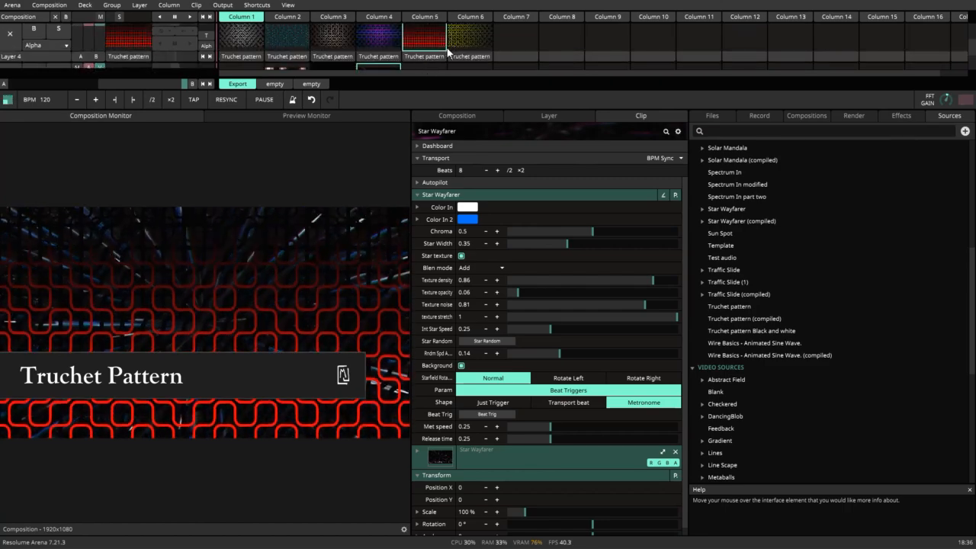
{"action": "left_click", "coordinate": [470, 38]}
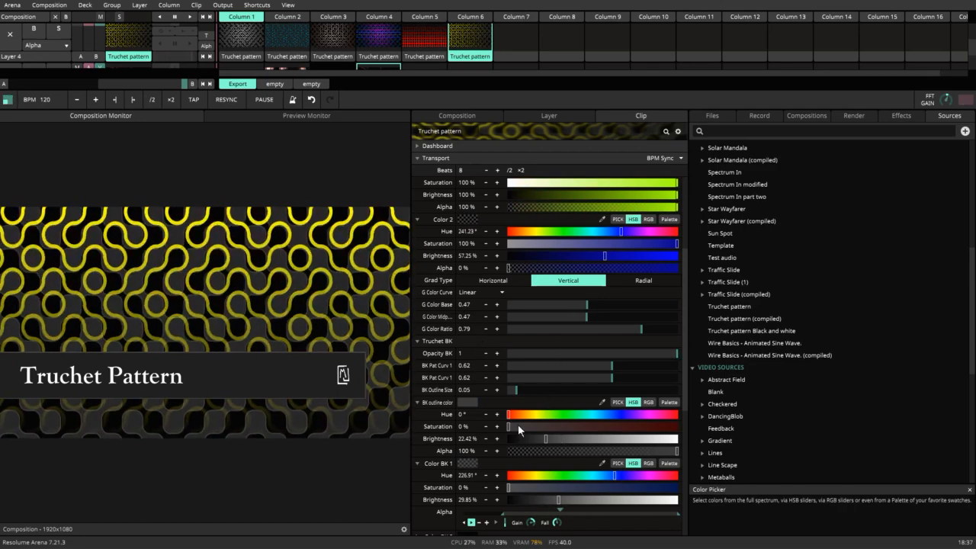
- Set the yellow example's slide movement to top/bottom -0.33 and left/right -0.19
{"action": "scroll", "scroll_direction": "down", "scroll_amount": 3}
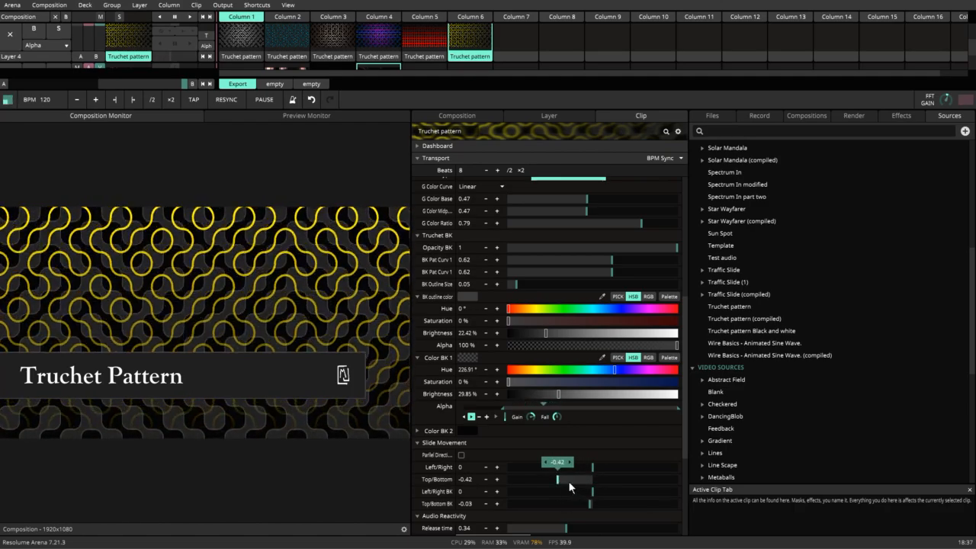
{"action": "left_click_drag", "start_coordinate": [570, 479], "coordinate": [547, 479]}
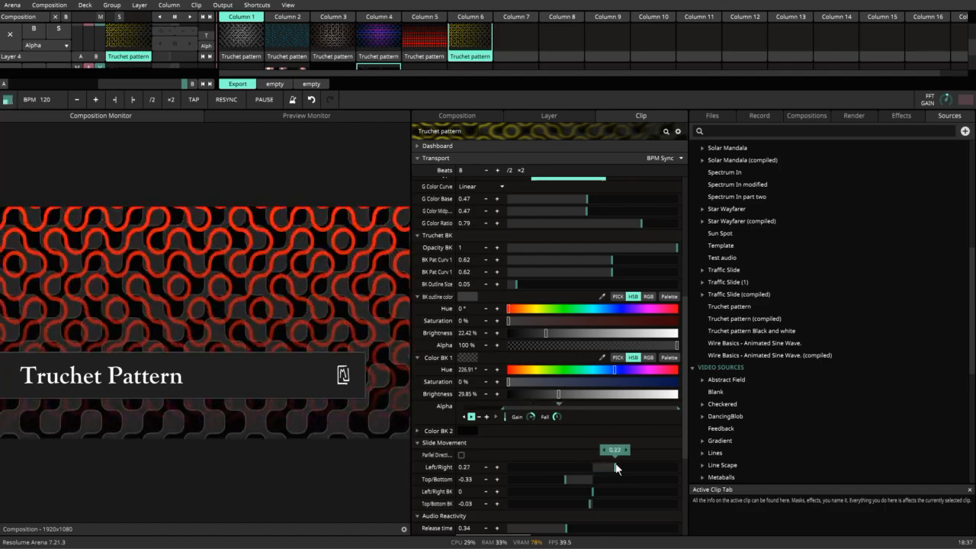
{"action": "left_click_drag", "start_coordinate": [605, 467], "coordinate": [578, 467]}
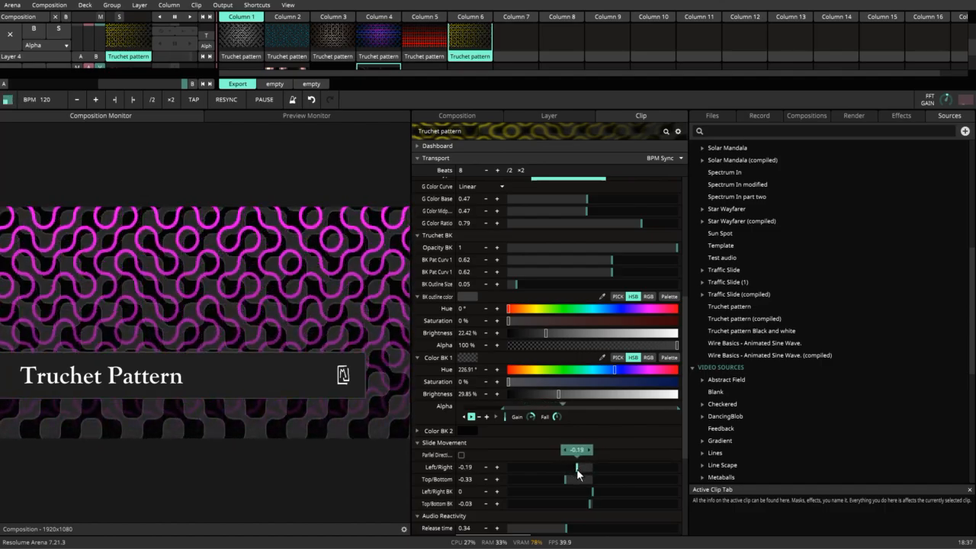